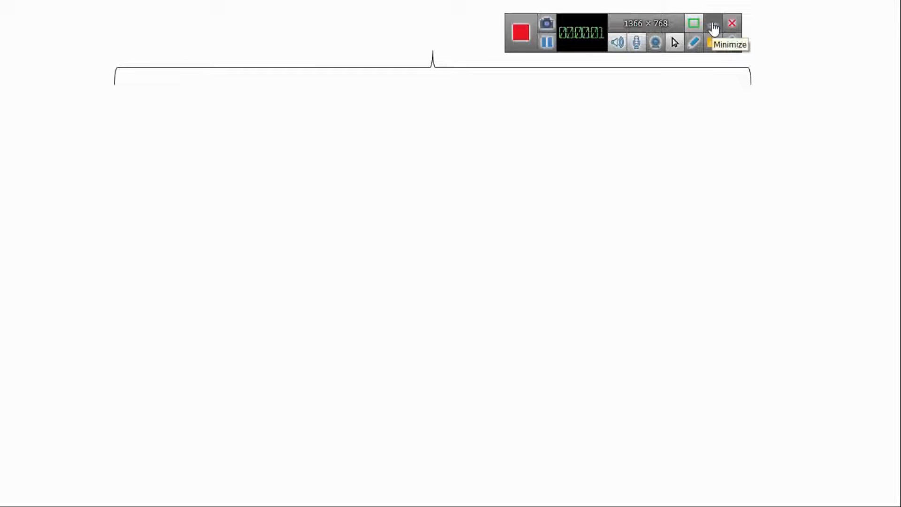
Run through the AUC Curve slide animations, then bring the ArcMap window forward.
click(714, 27)
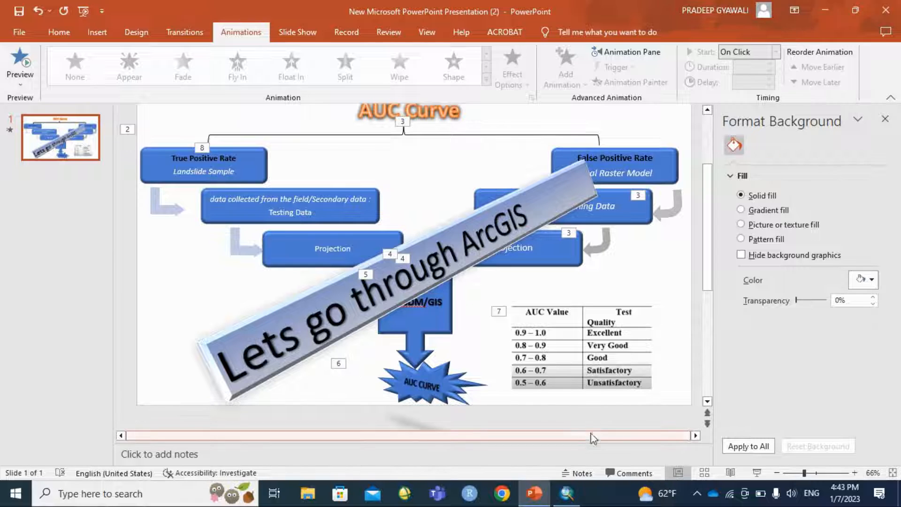
click(566, 493)
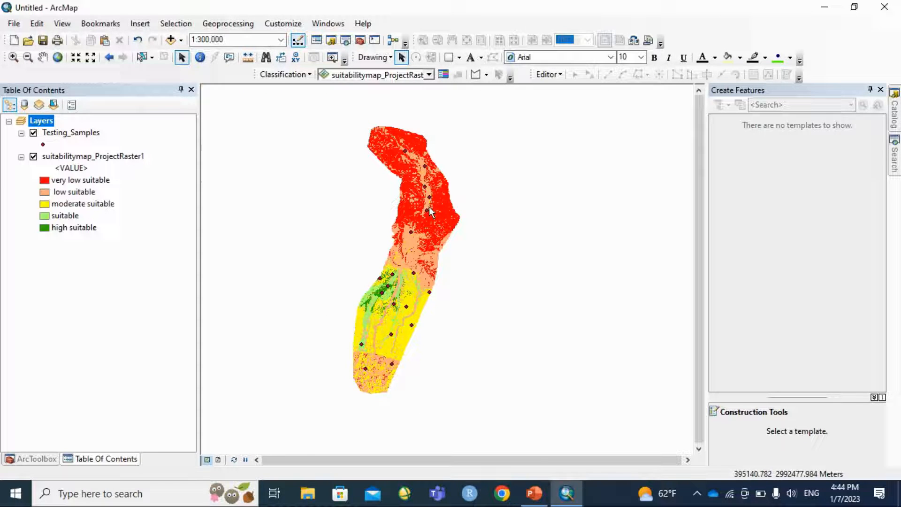
mouse_move(425, 172)
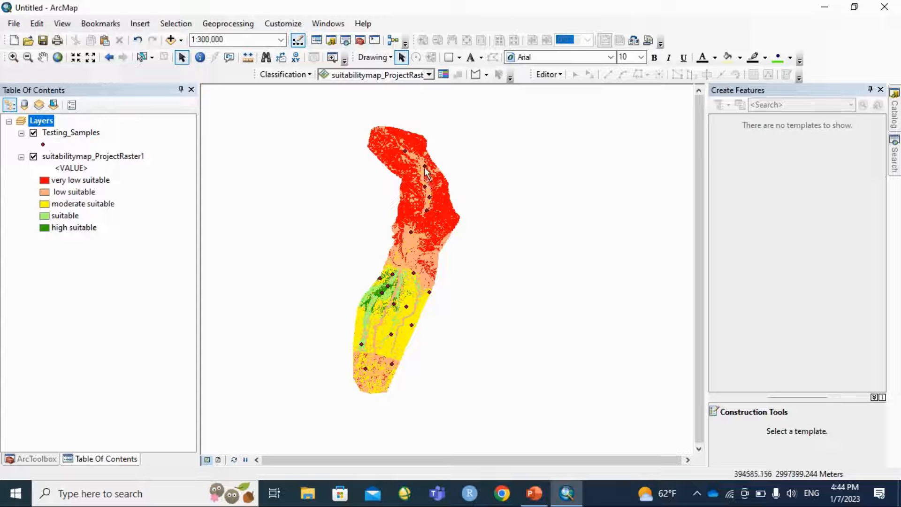
mouse_move(426, 164)
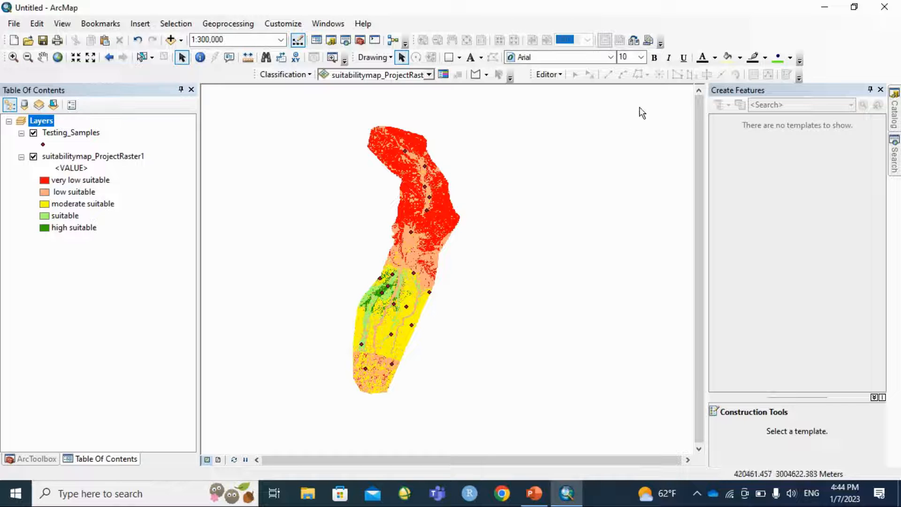
Minimize ArcMap after viewing the suitability map and testing sample points.
click(532, 493)
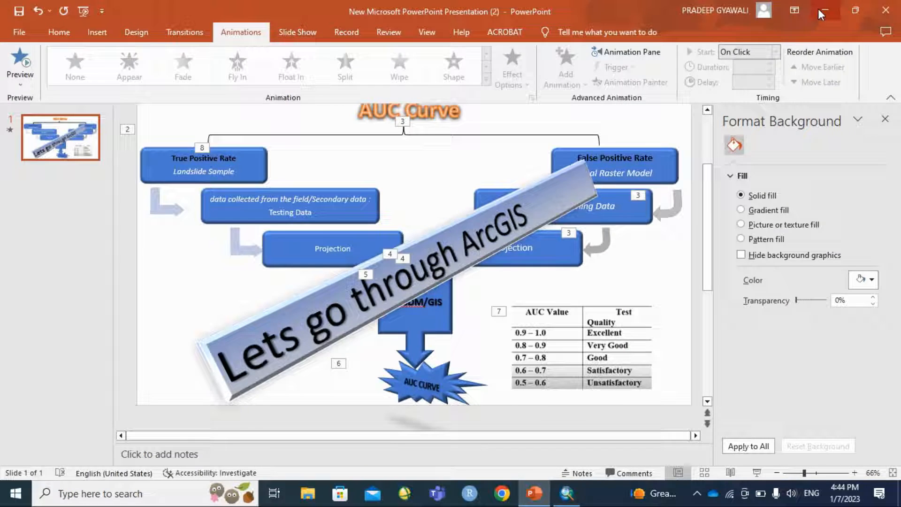
Extract the ArcSDM-master zip in the Auc surve generator folder and open its Toolbox folder.
click(823, 10)
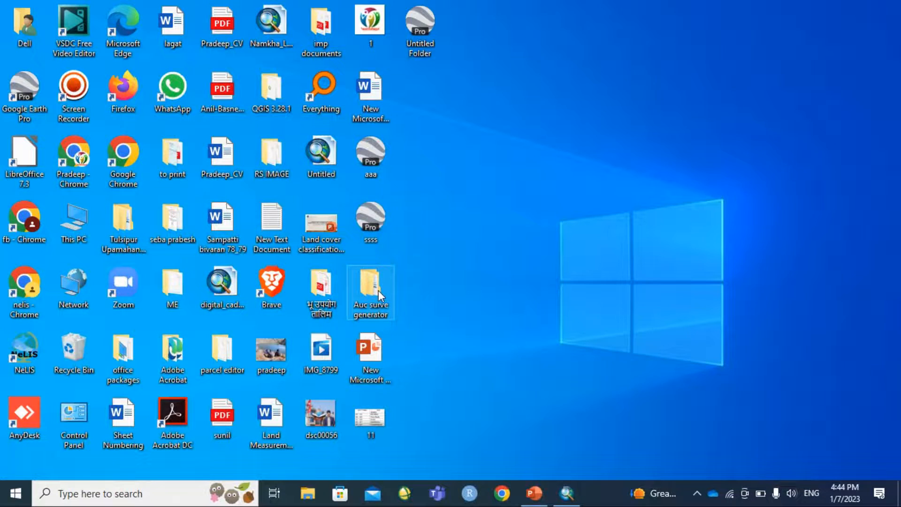
double_click(369, 285)
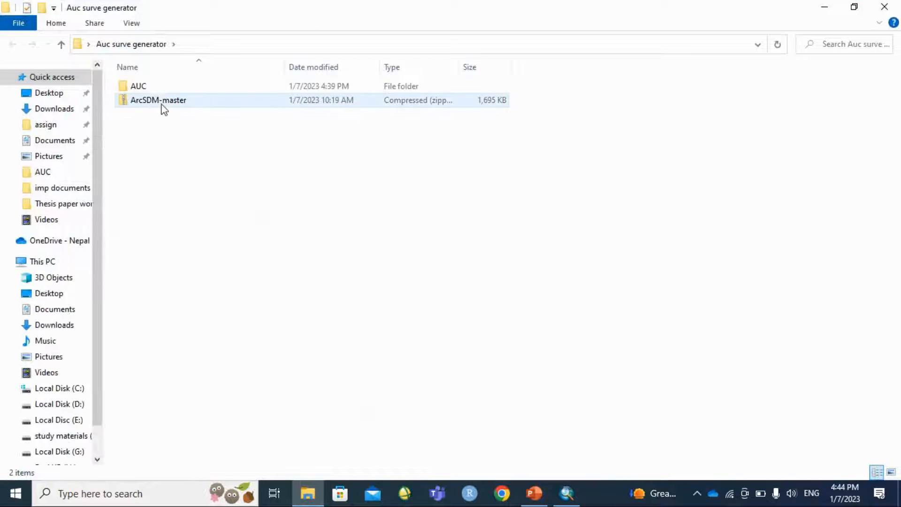
right_click(158, 100)
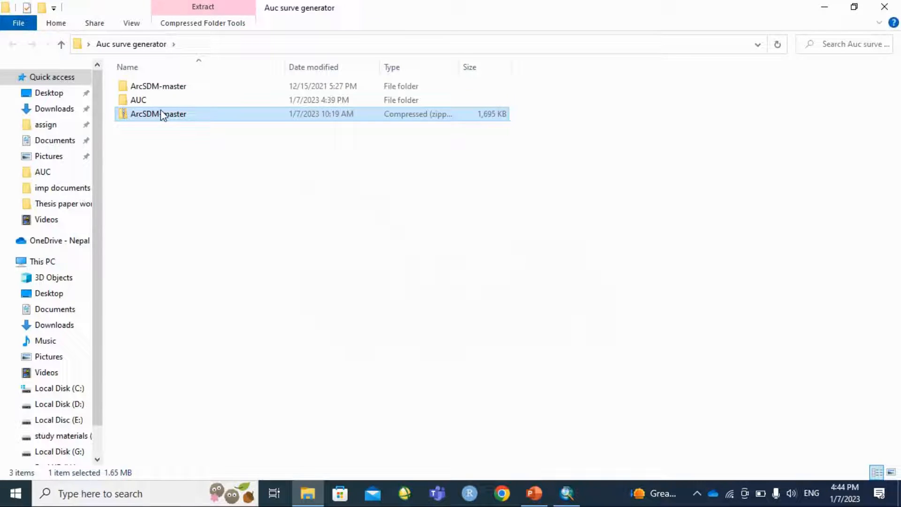
double_click(159, 86)
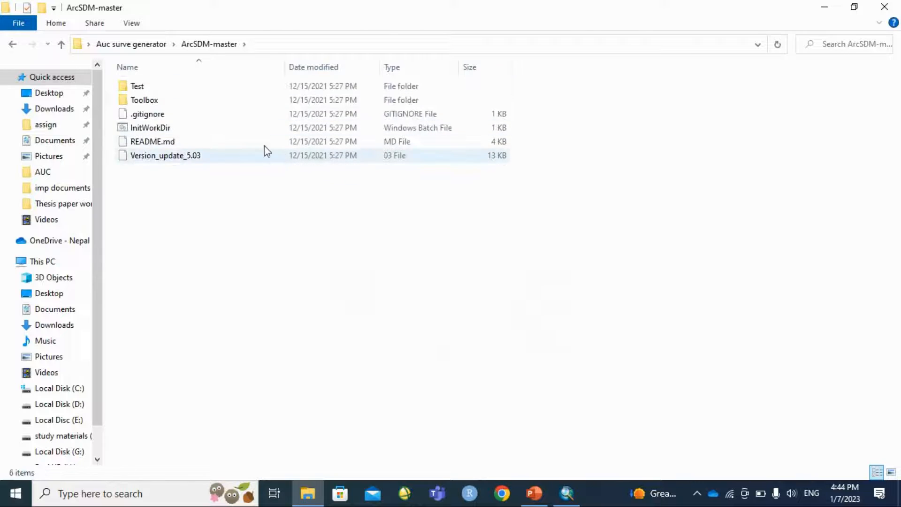
click(144, 100)
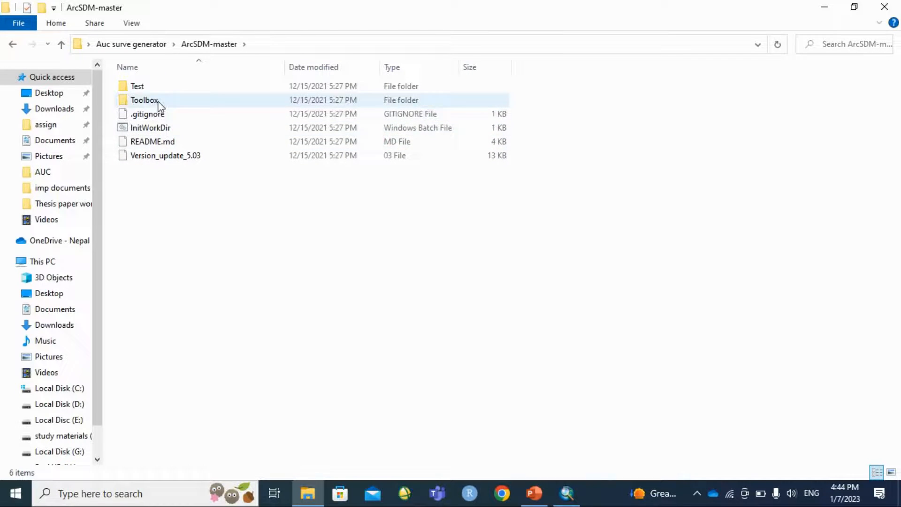
double_click(145, 99)
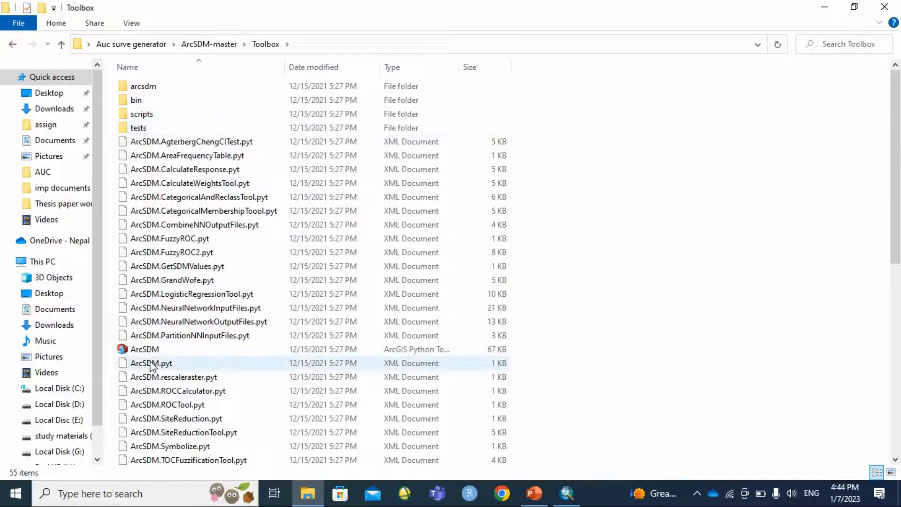
mouse_move(151, 363)
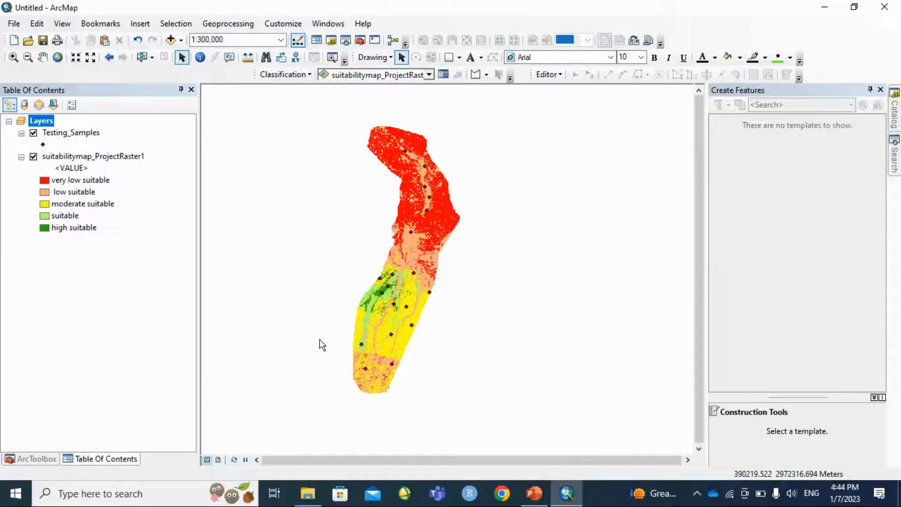
Add the ArcSDM.pyt toolbox from ArcSDM-master\Toolbox to ArcToolbox.
click(36, 458)
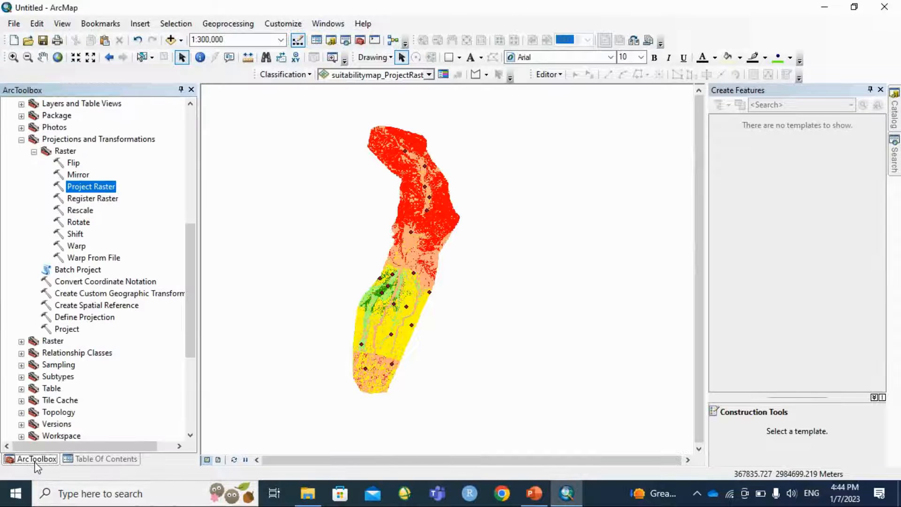
click(34, 150)
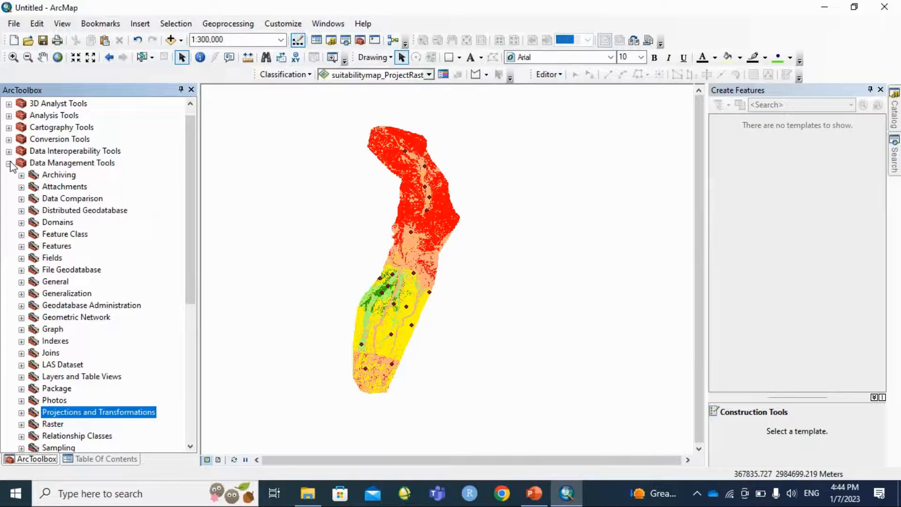
right_click(36, 104)
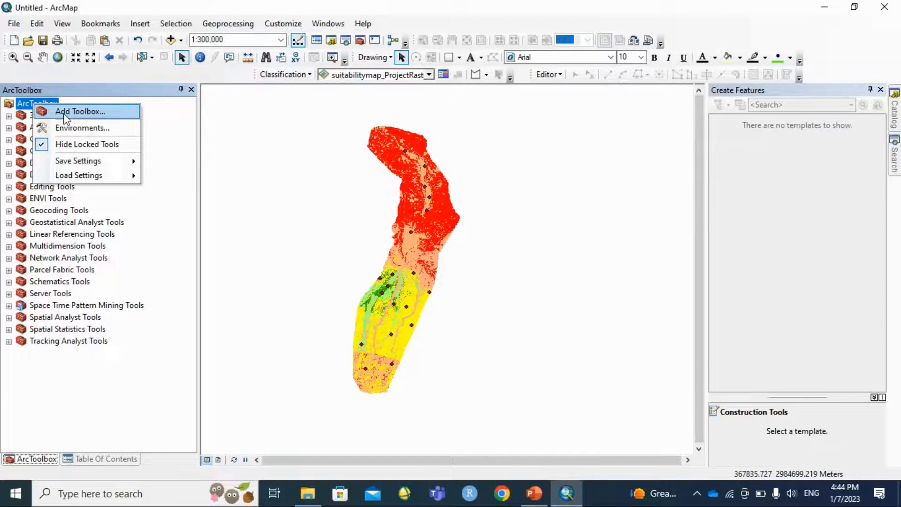
click(80, 110)
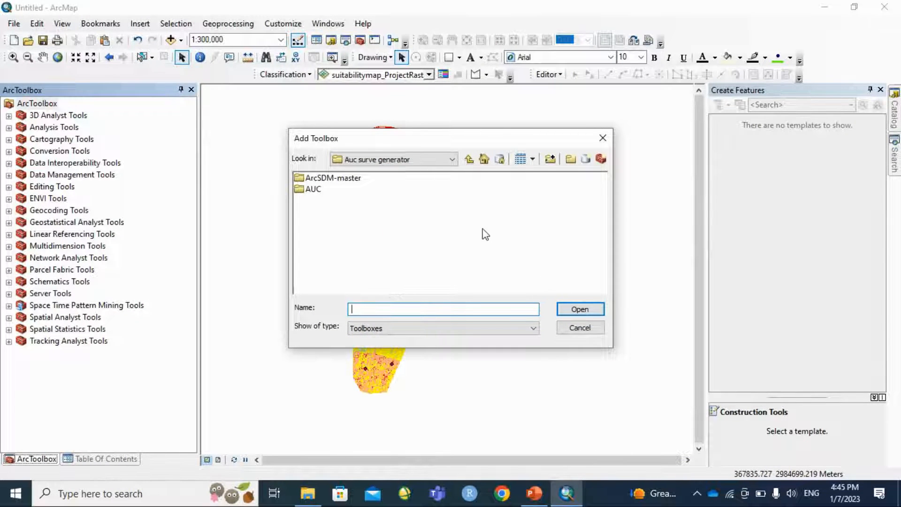
click(334, 177)
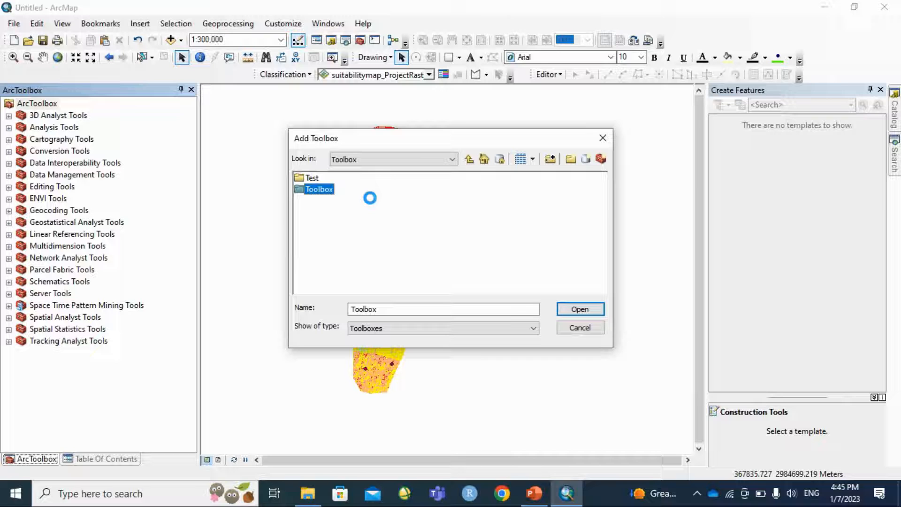
double_click(319, 188)
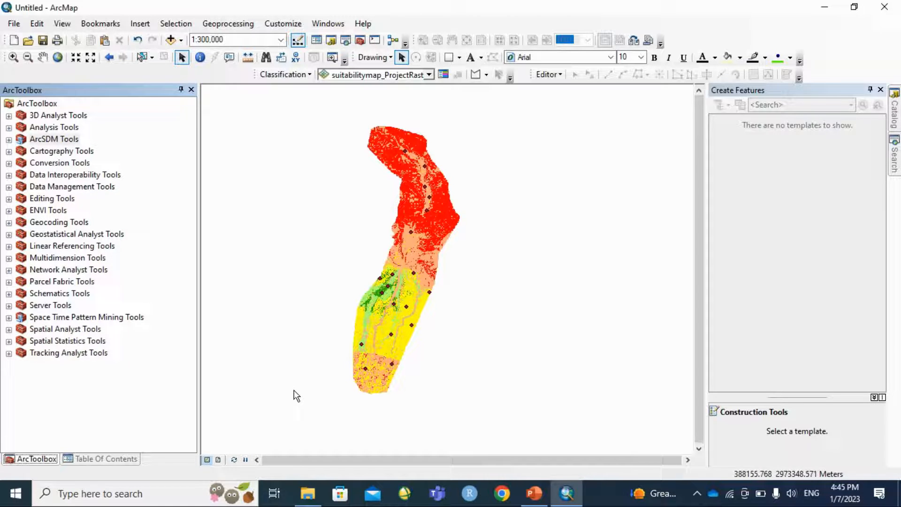
click(106, 459)
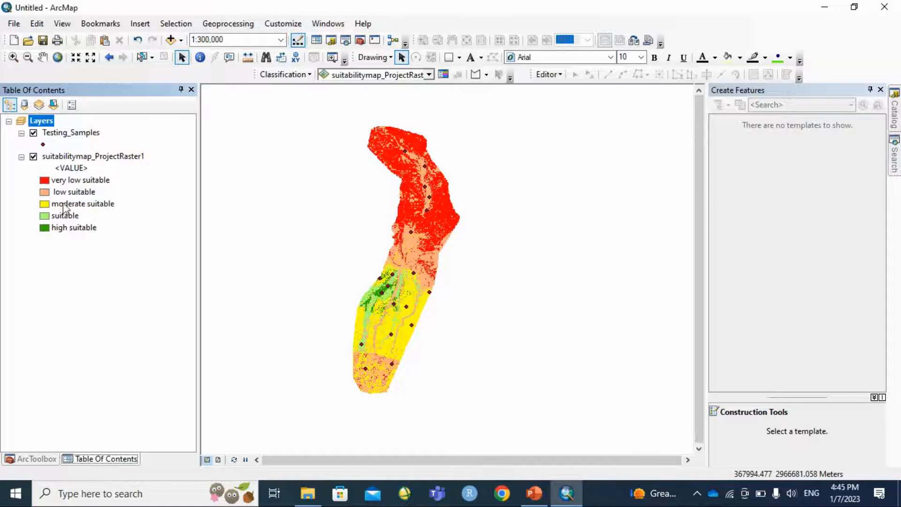
right_click(71, 132)
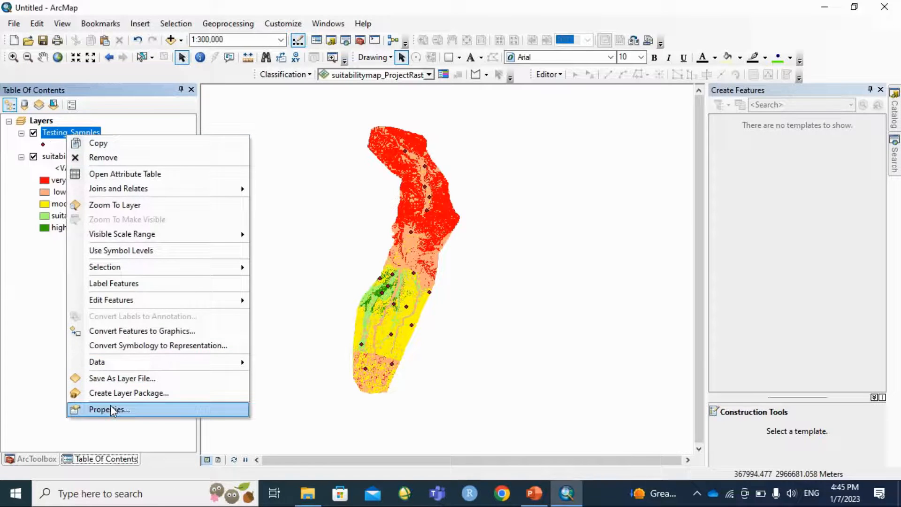
click(108, 409)
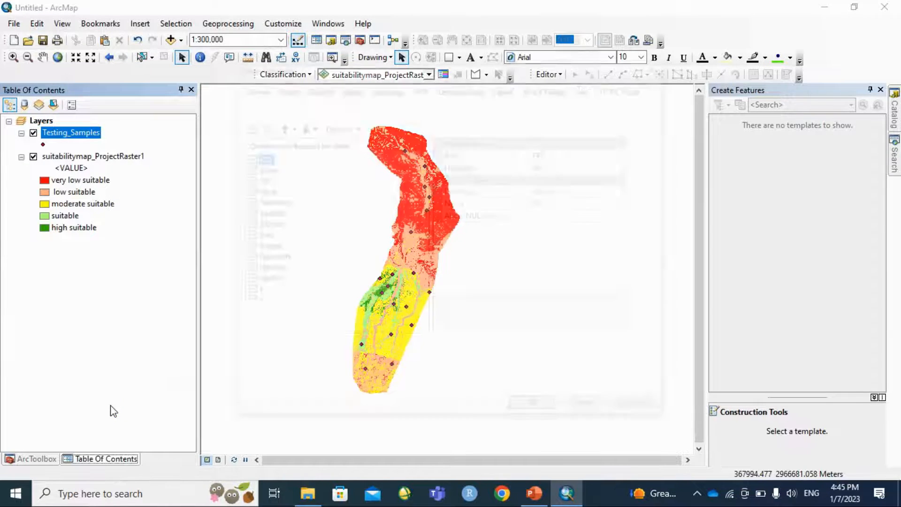
double_click(71, 133)
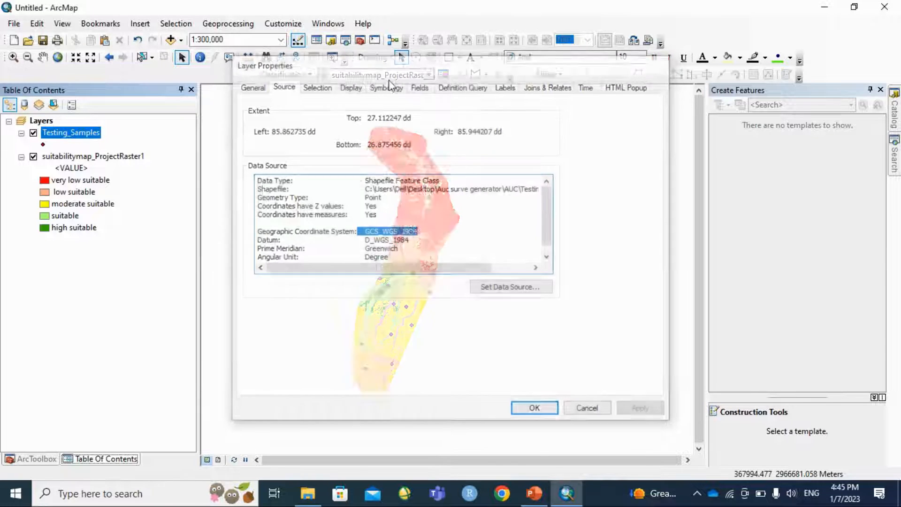
click(533, 408)
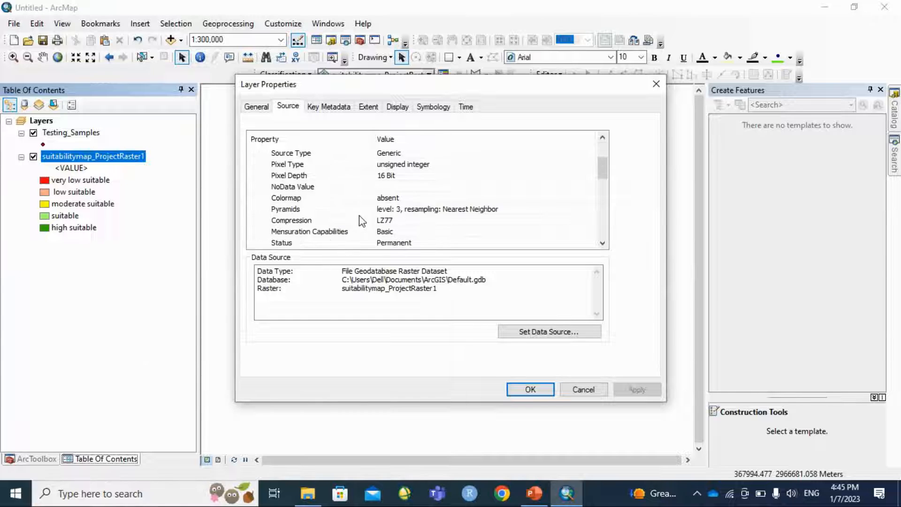
scroll(down, 3)
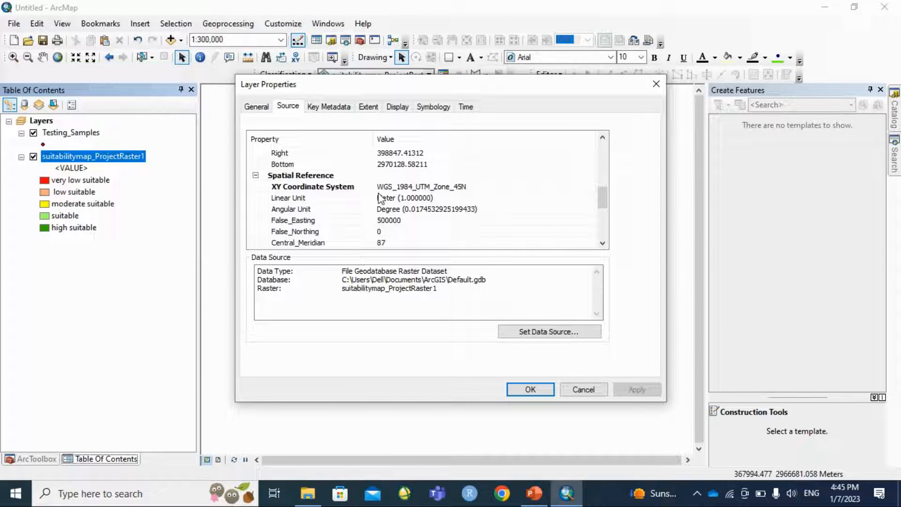
click(420, 186)
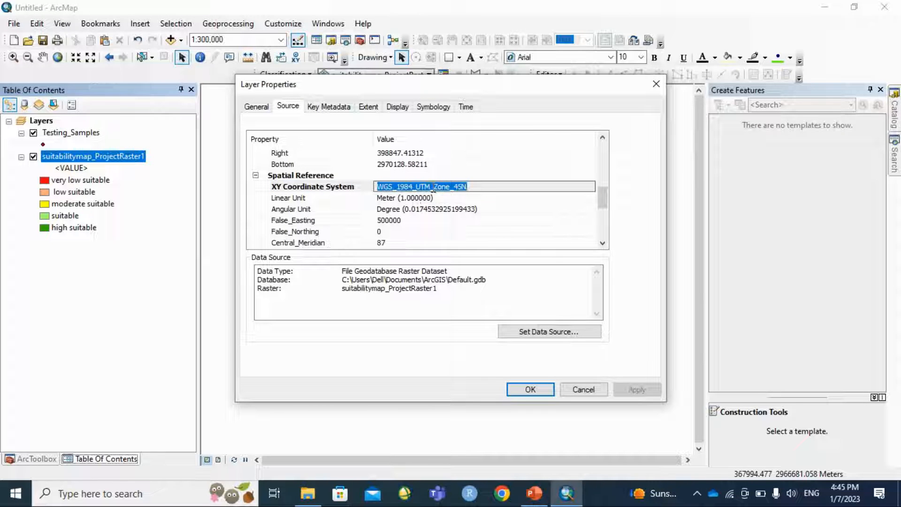
click(530, 390)
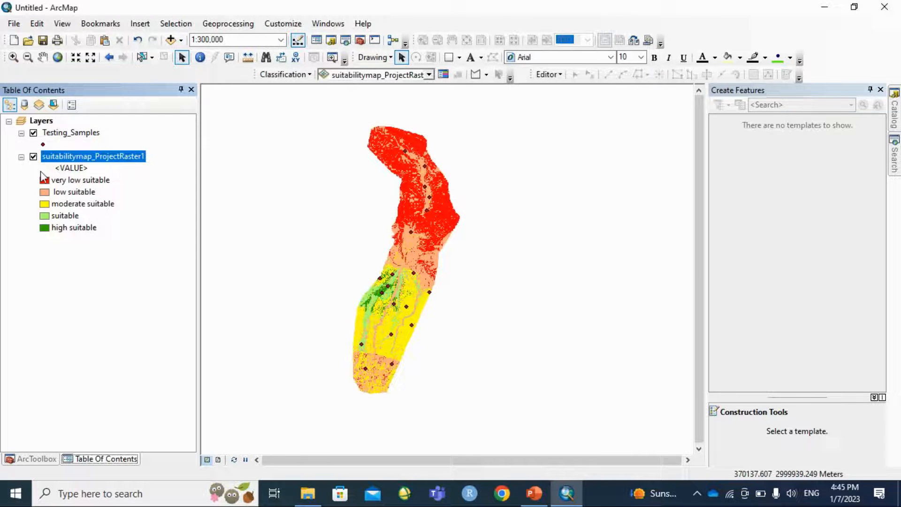
click(33, 458)
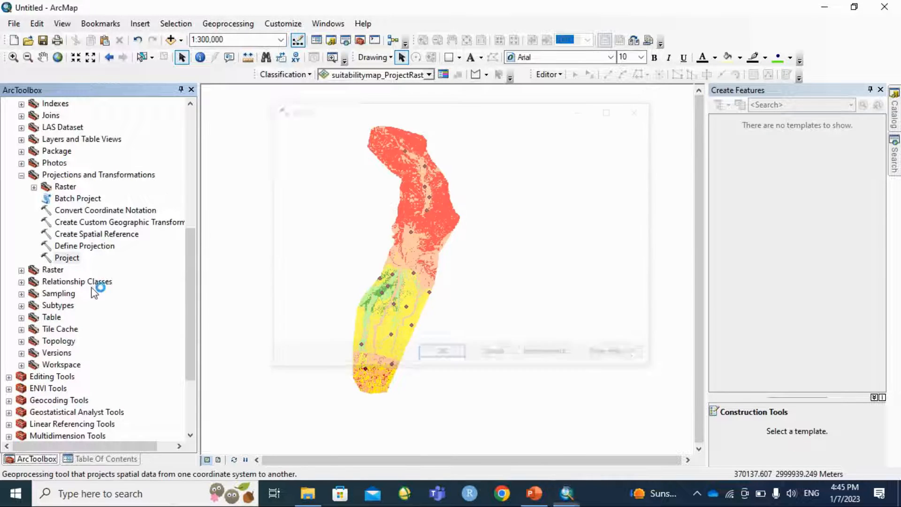
Project the testing sample points to WGS 1984 UTM Zone 45N, creating testing_samples_Project2.
double_click(66, 257)
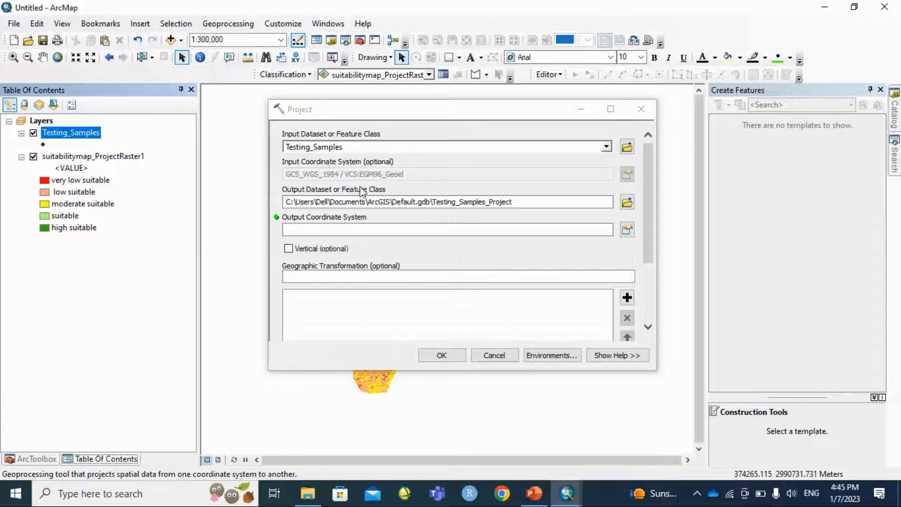
click(628, 229)
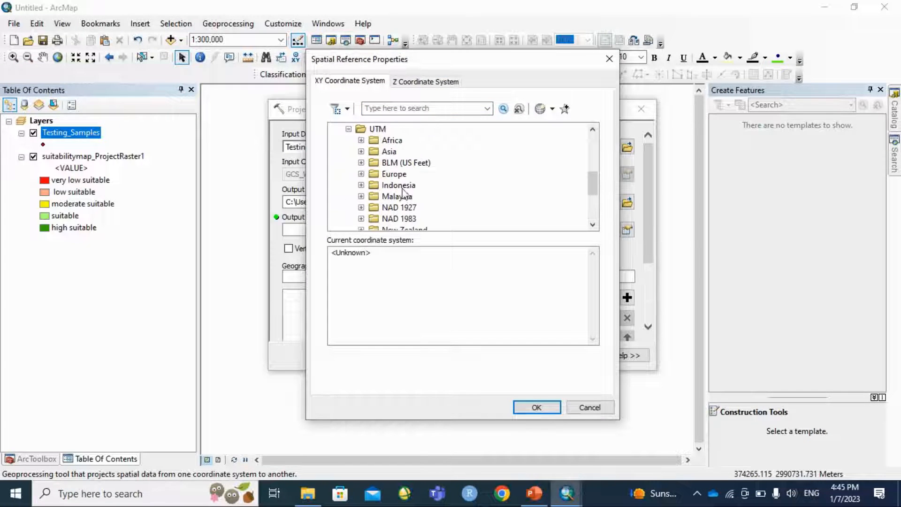
click(432, 173)
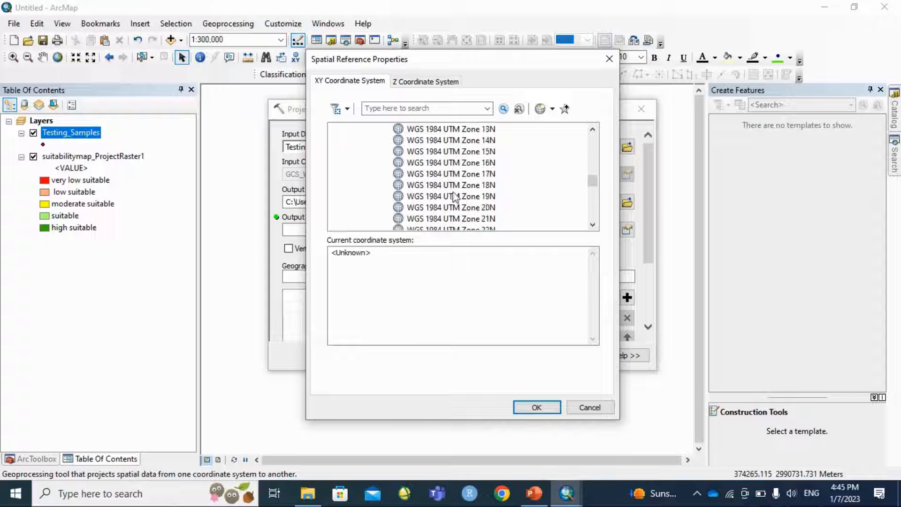
click(450, 219)
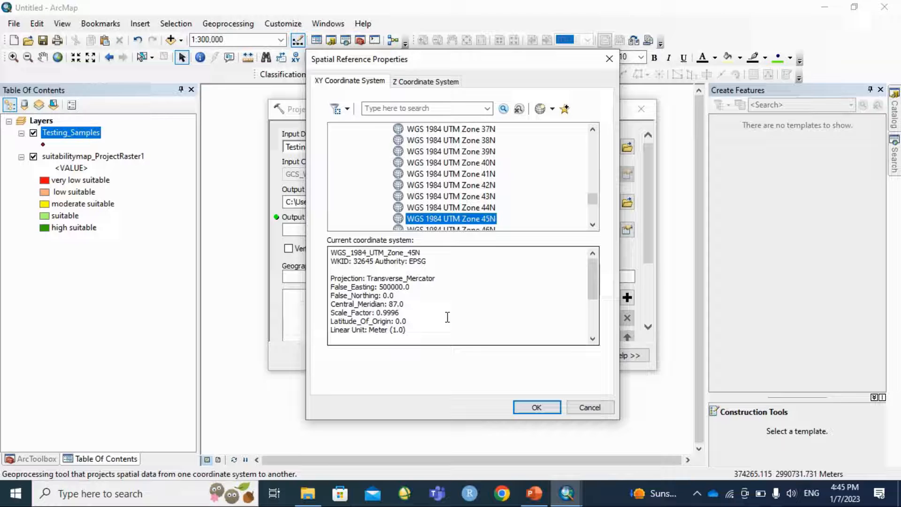
click(536, 407)
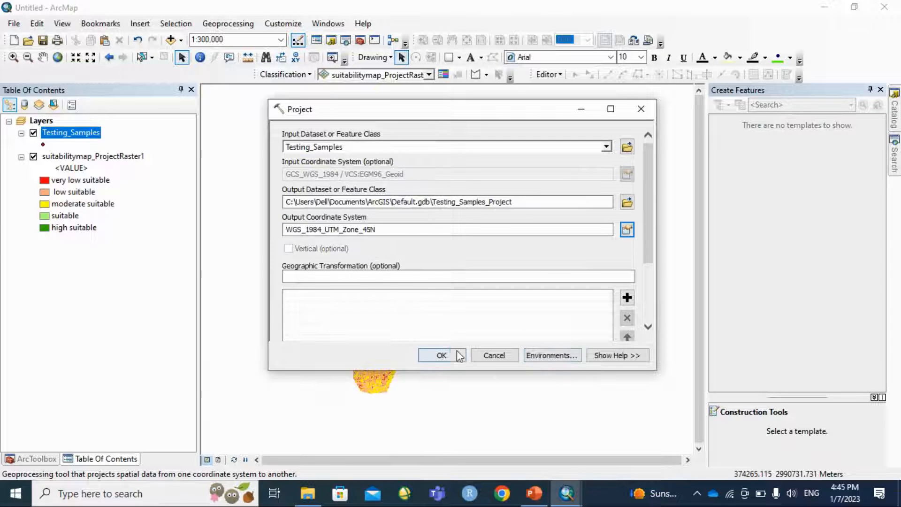
click(627, 229)
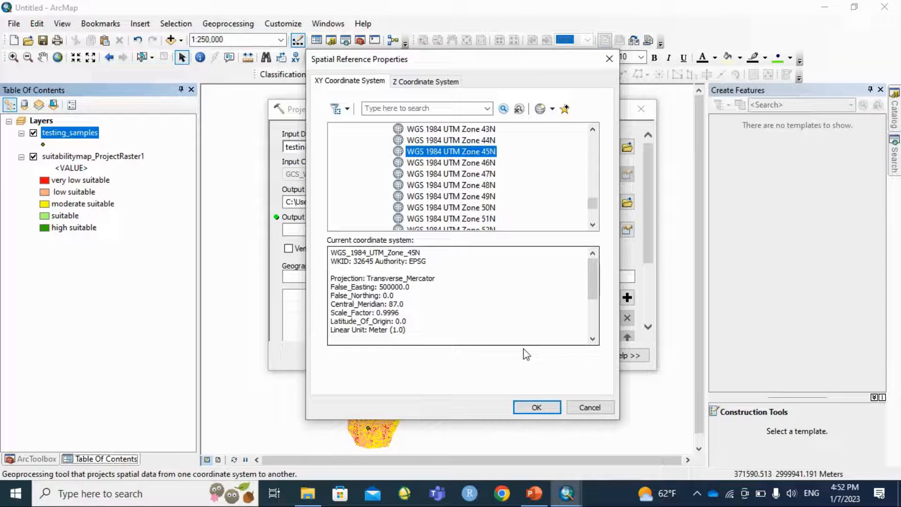
click(536, 407)
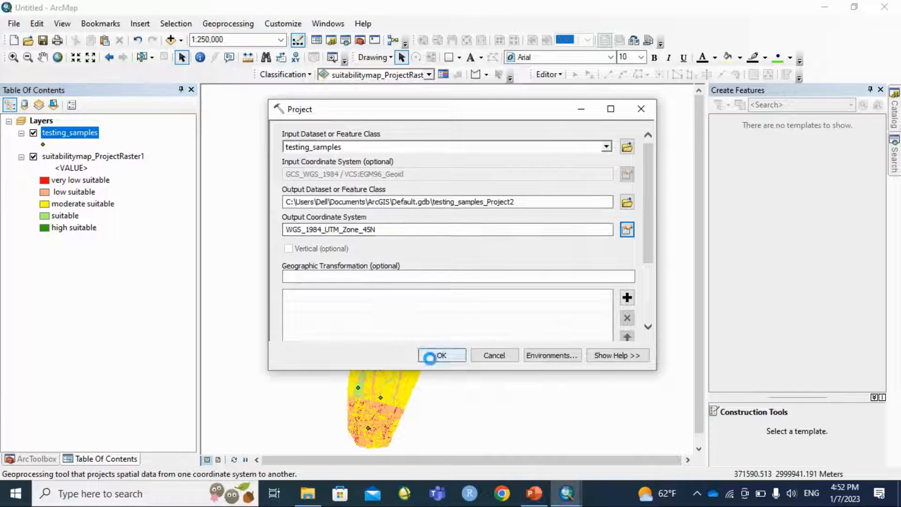
click(441, 356)
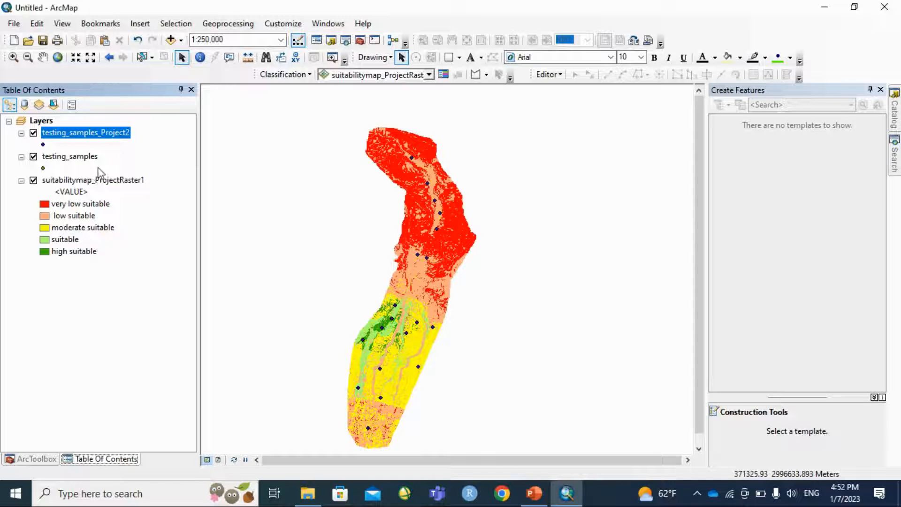
right_click(85, 132)
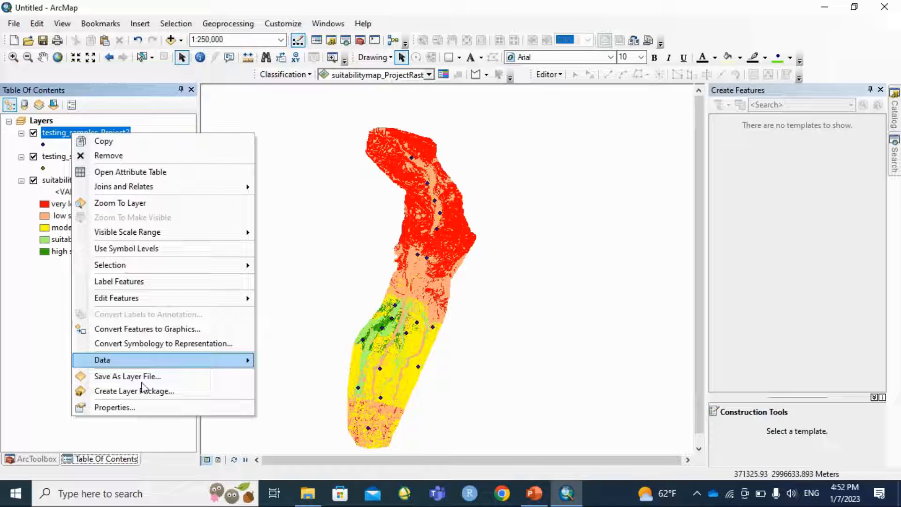
click(274, 213)
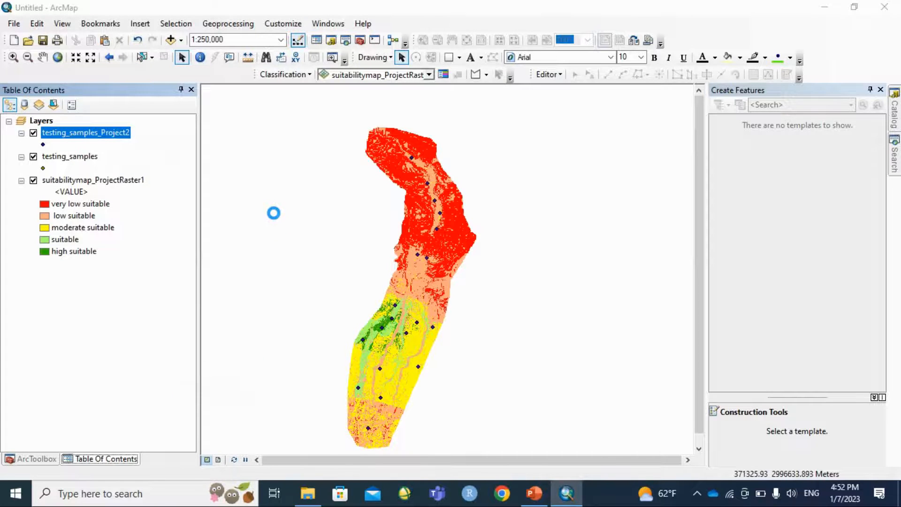
double_click(86, 132)
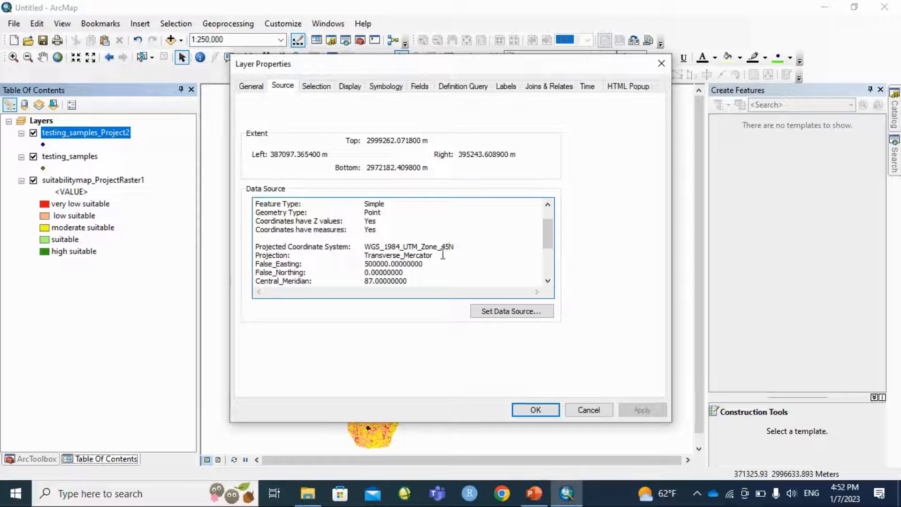
click(534, 410)
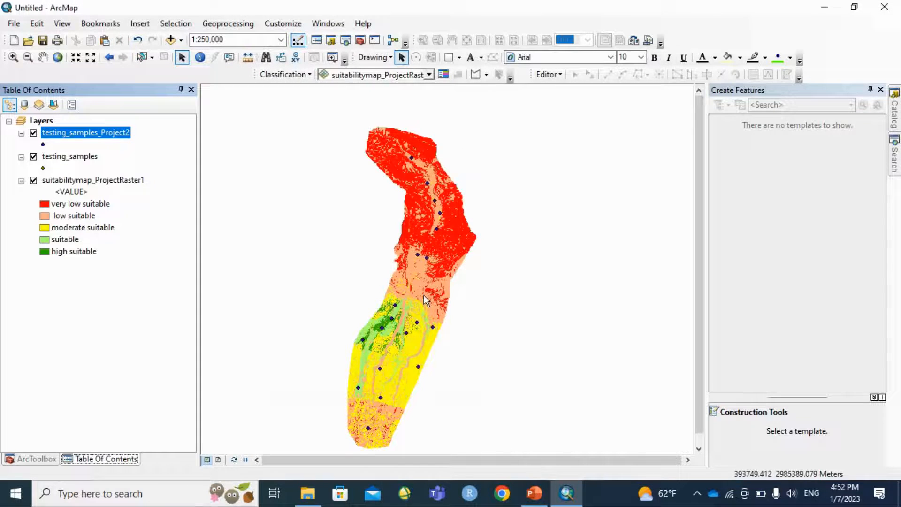
mouse_move(310, 112)
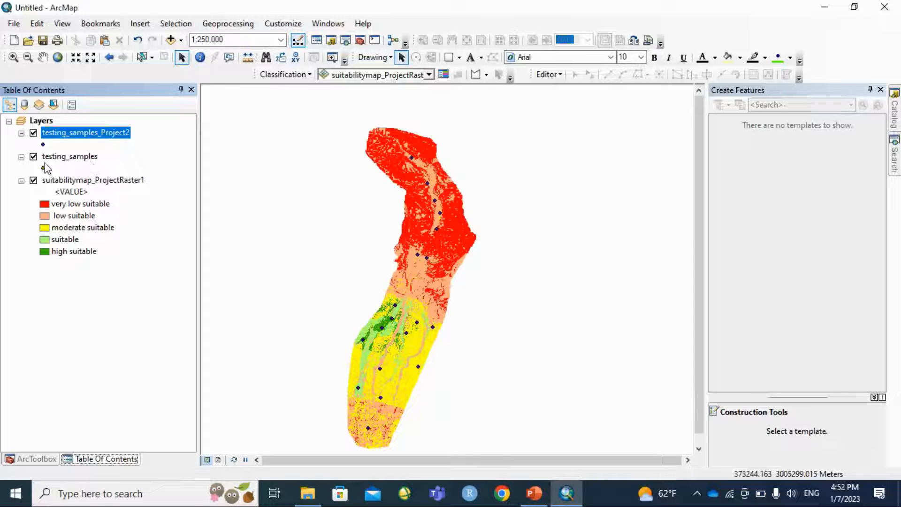
click(33, 156)
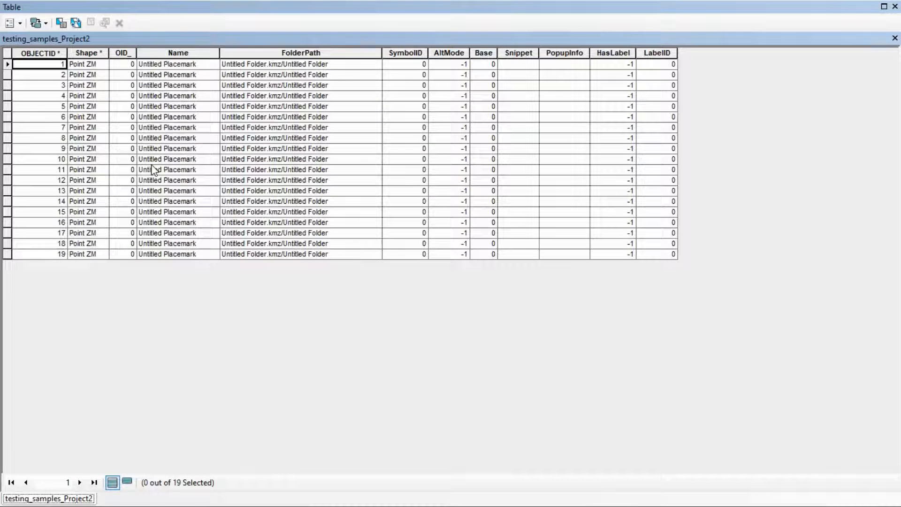
Start an Add Field from the testing_samples_Project2 table's options menu.
click(10, 22)
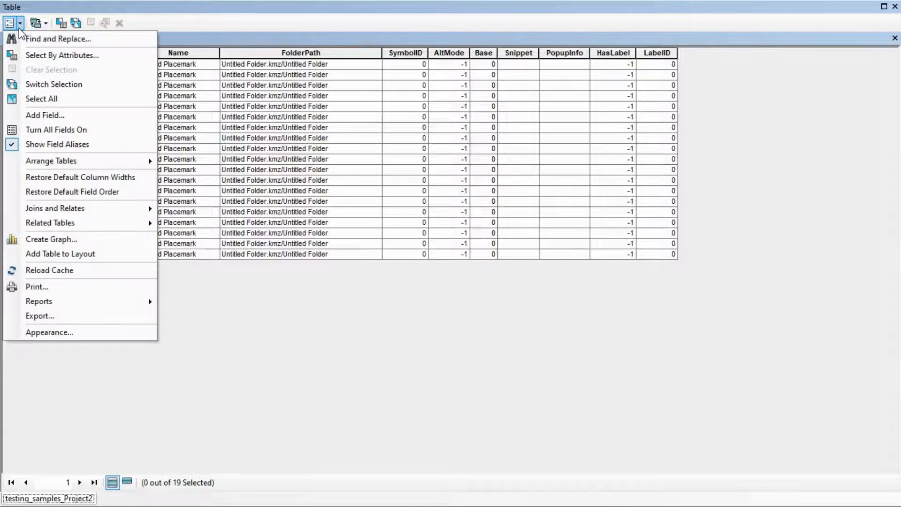
click(45, 115)
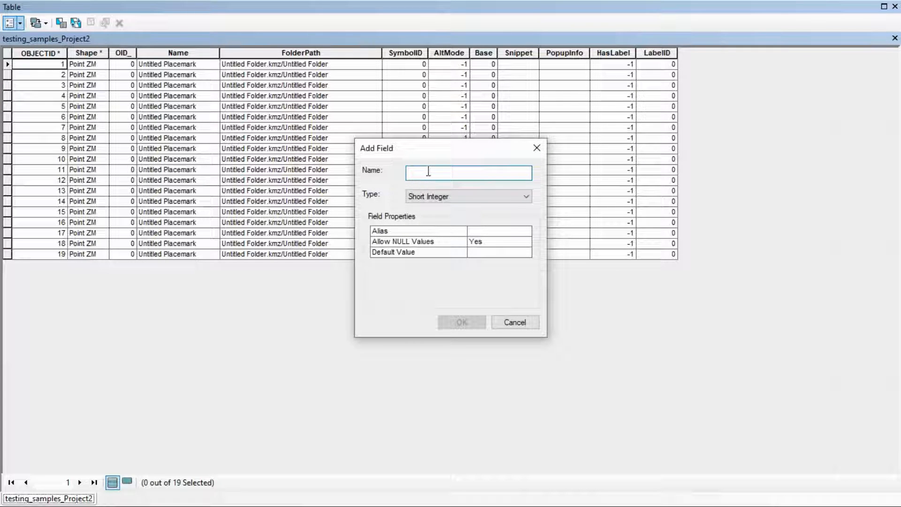
Create fields x and y in the testing_samples_Project2 table, picking a numeric type for y.
text(x)
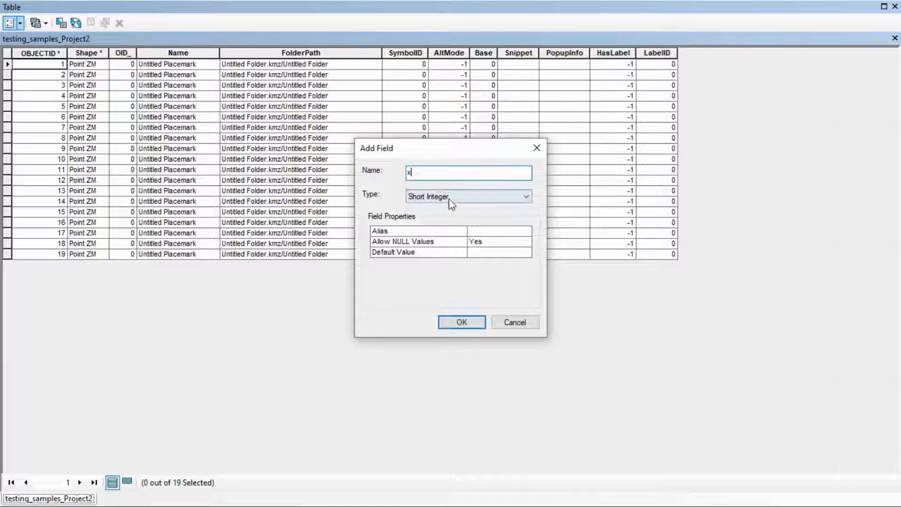
click(461, 322)
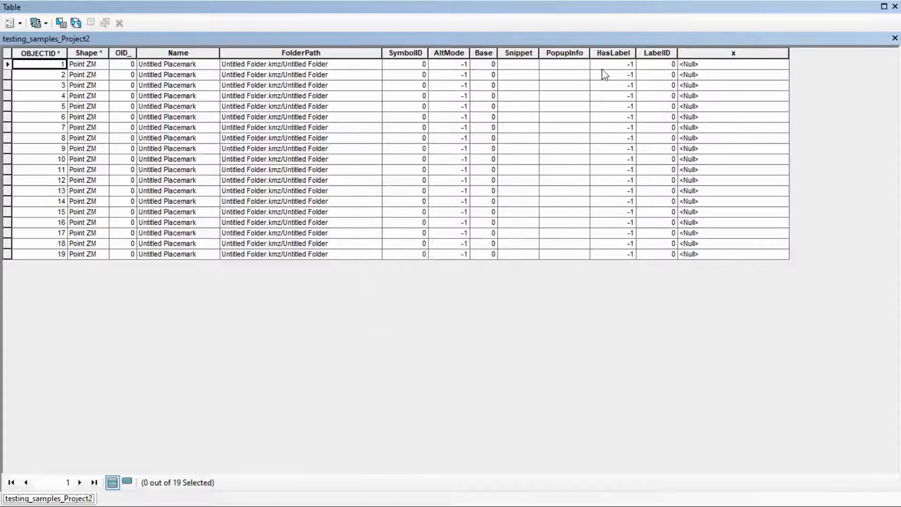
click(9, 23)
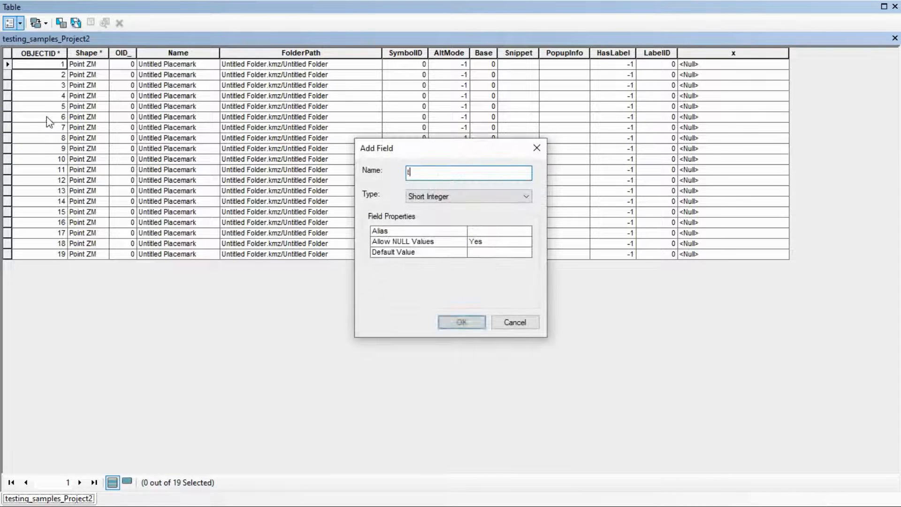
text(y)
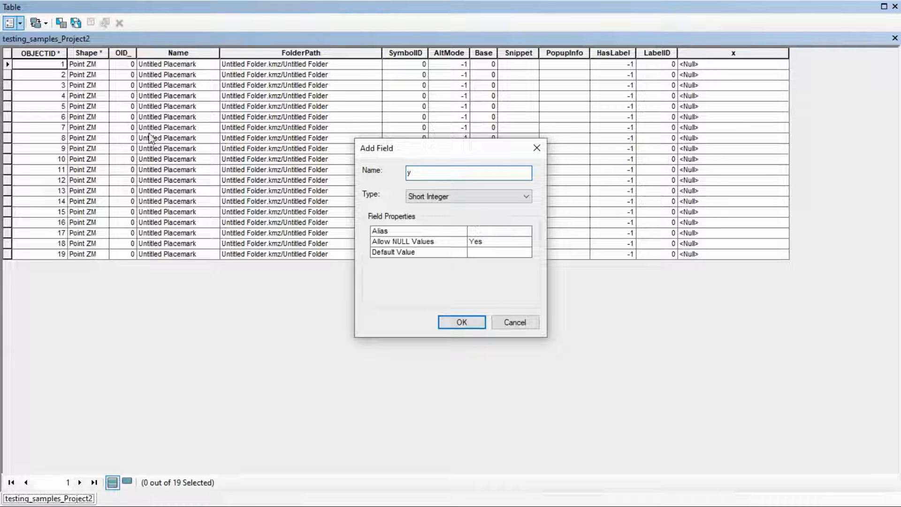
click(524, 196)
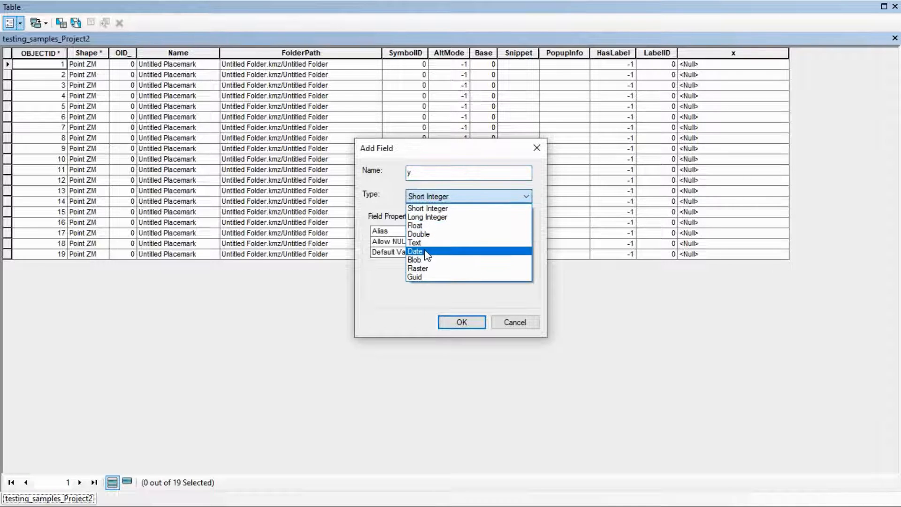
click(461, 322)
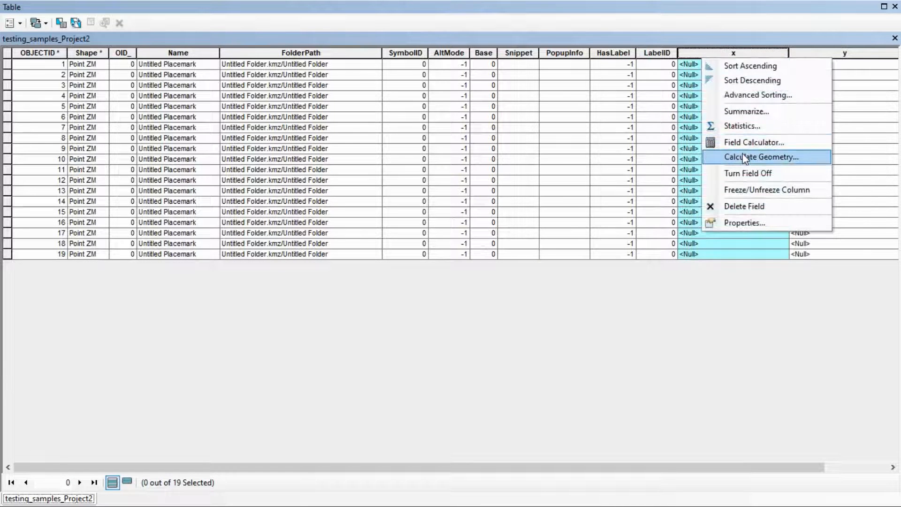
Calculate x and y as point X and Y coordinates, then close the attribute table.
click(763, 156)
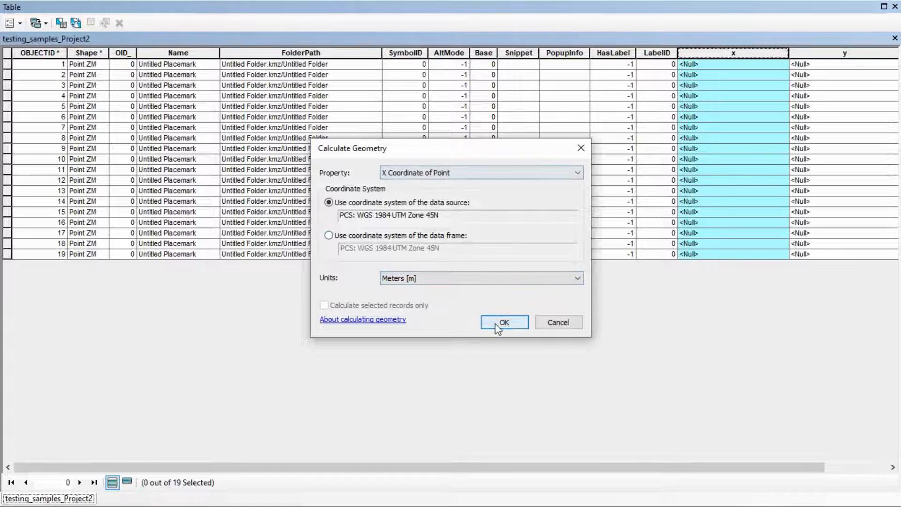
click(503, 322)
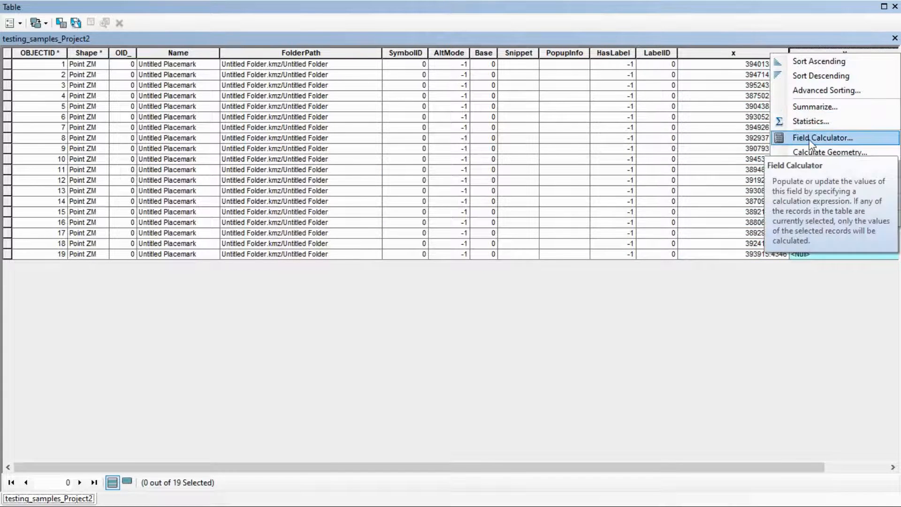
click(830, 151)
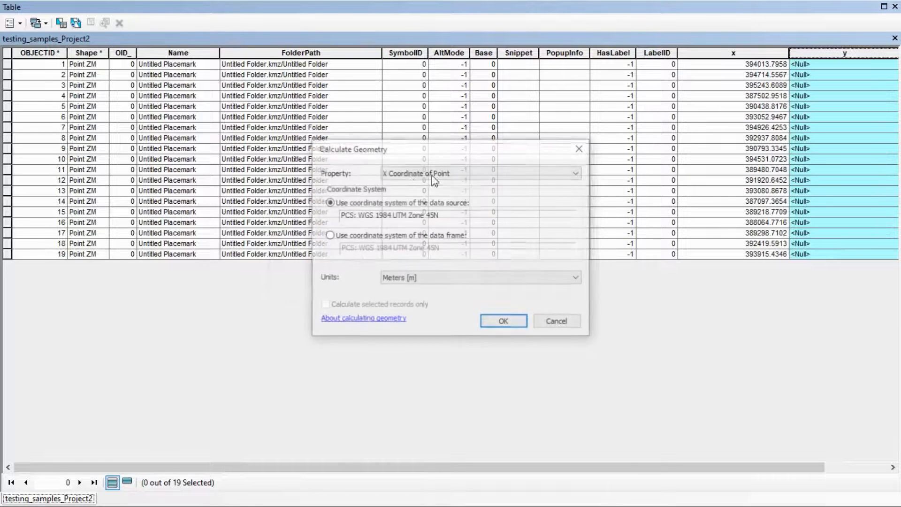
click(576, 172)
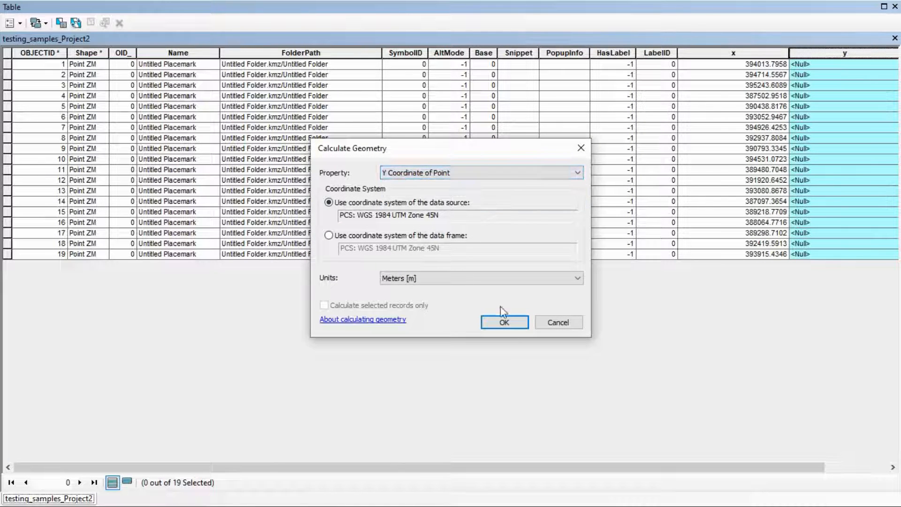
click(504, 322)
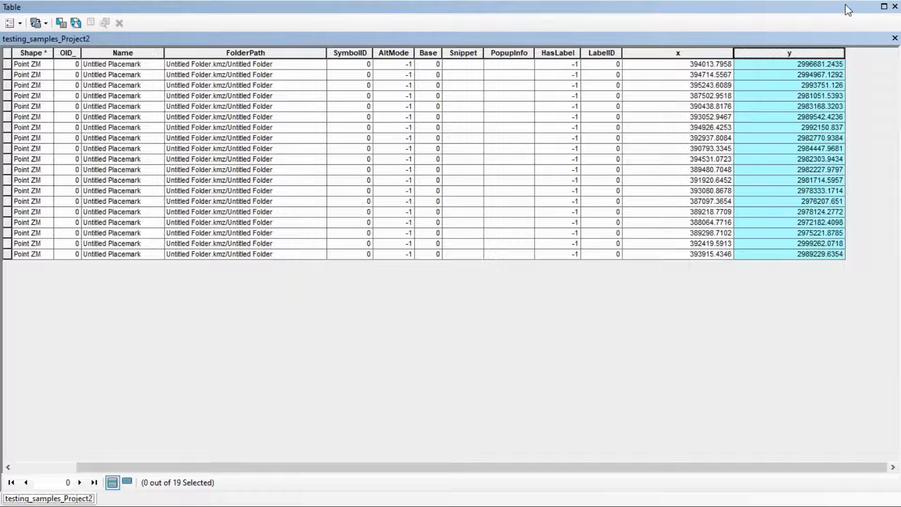
click(895, 38)
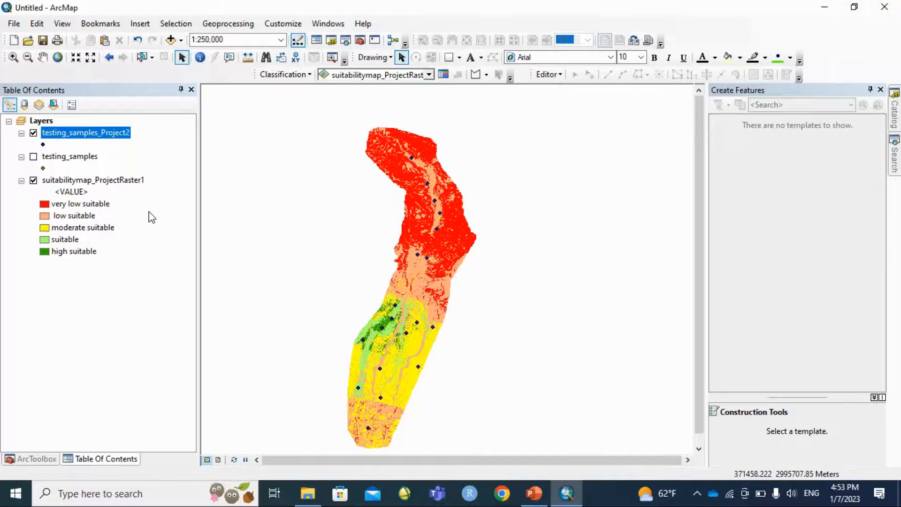
Expand ArcSDM Tools > ROC Tool and open Calculate ROC Curves and AUC Values.
click(74, 215)
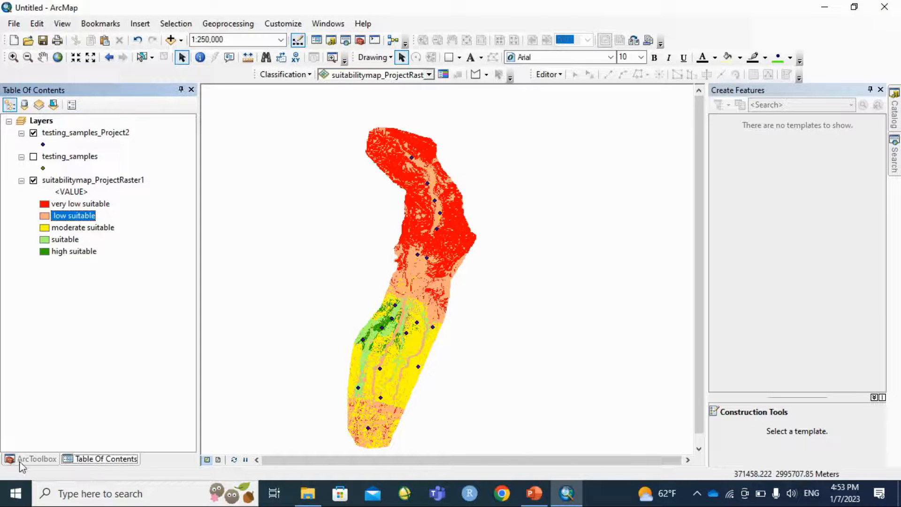
click(34, 458)
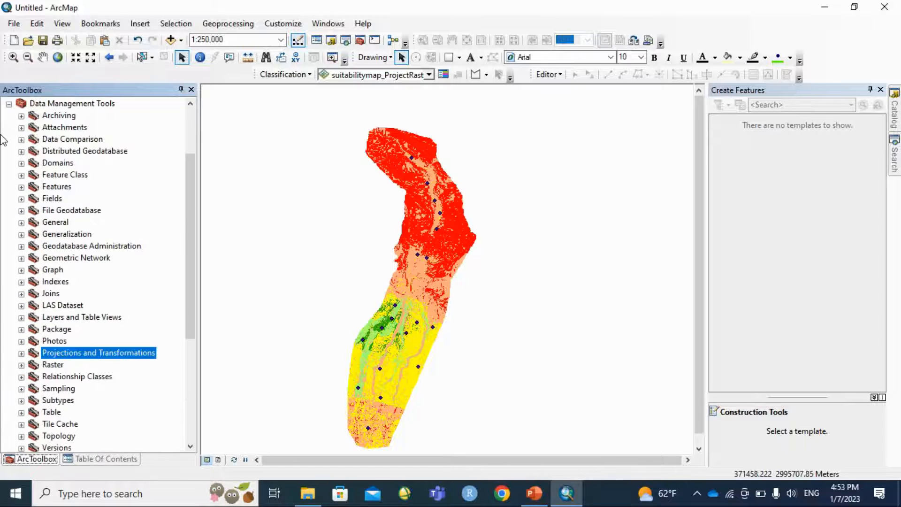
click(10, 103)
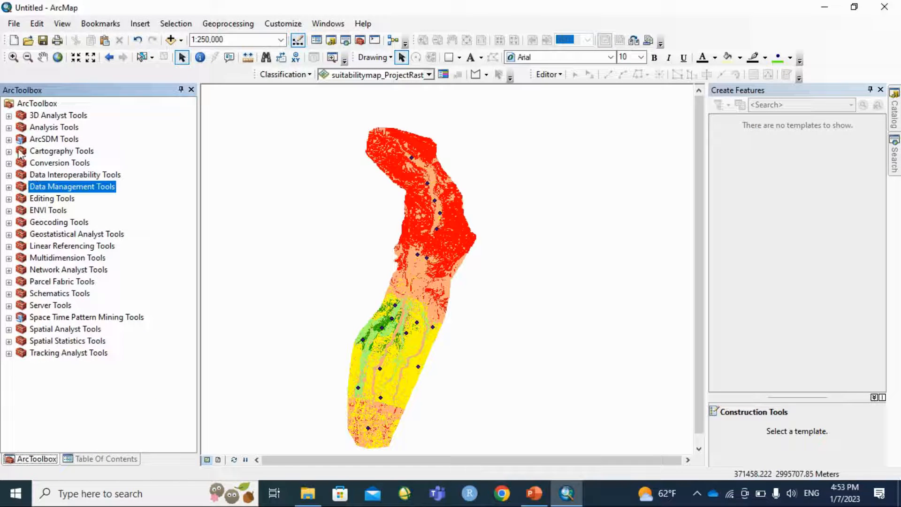
click(9, 138)
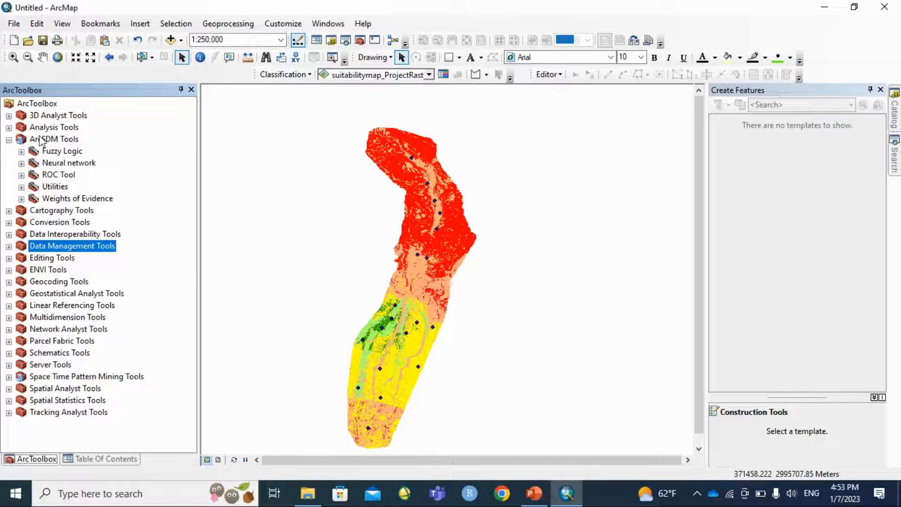
mouse_move(59, 175)
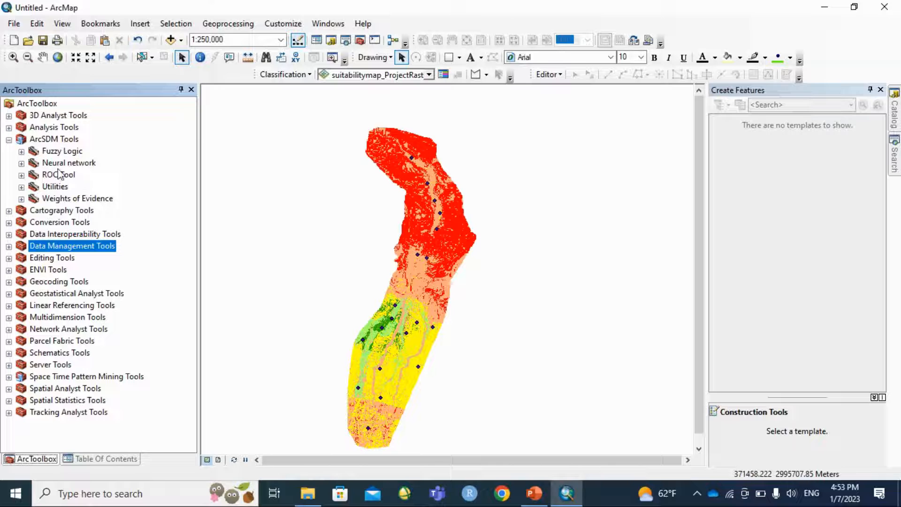
mouse_move(69, 187)
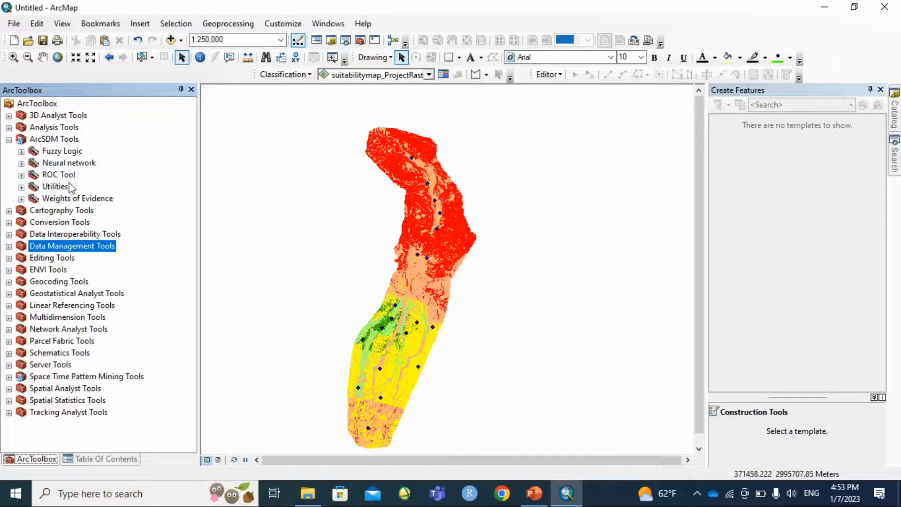
click(21, 174)
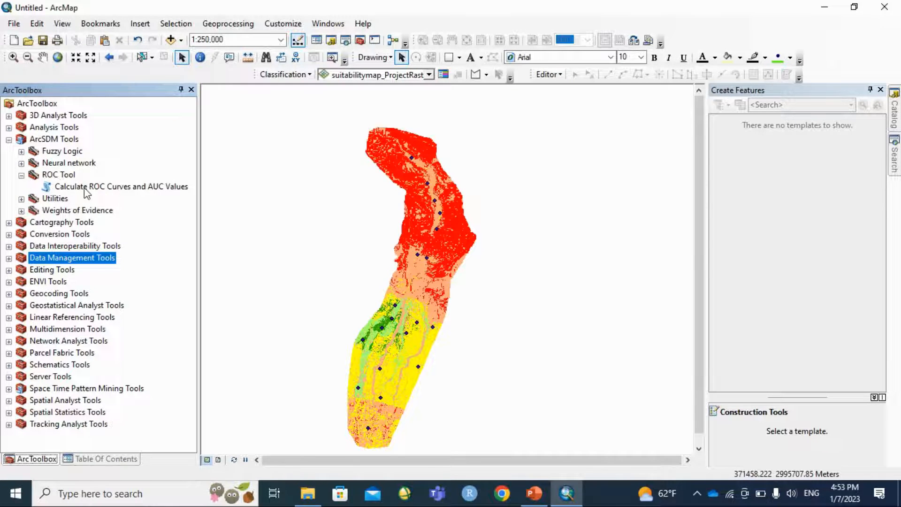
double_click(121, 187)
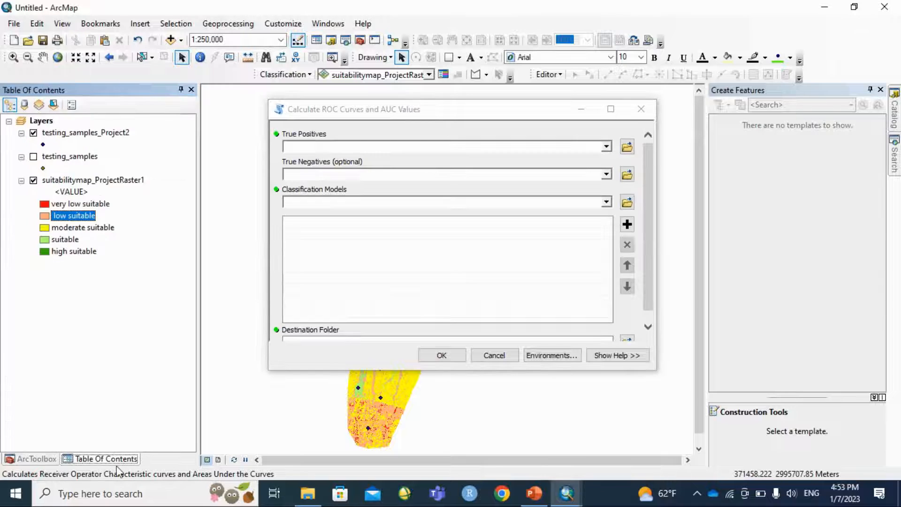
Set testing_samples_Project2 as true positives and suitabilitymap_ProjectRaster1 as the classification model.
click(85, 132)
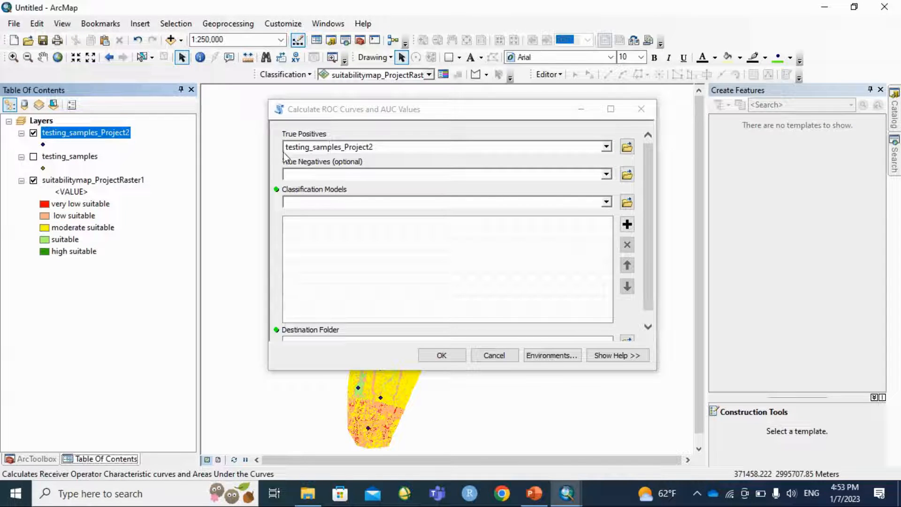
mouse_move(353, 160)
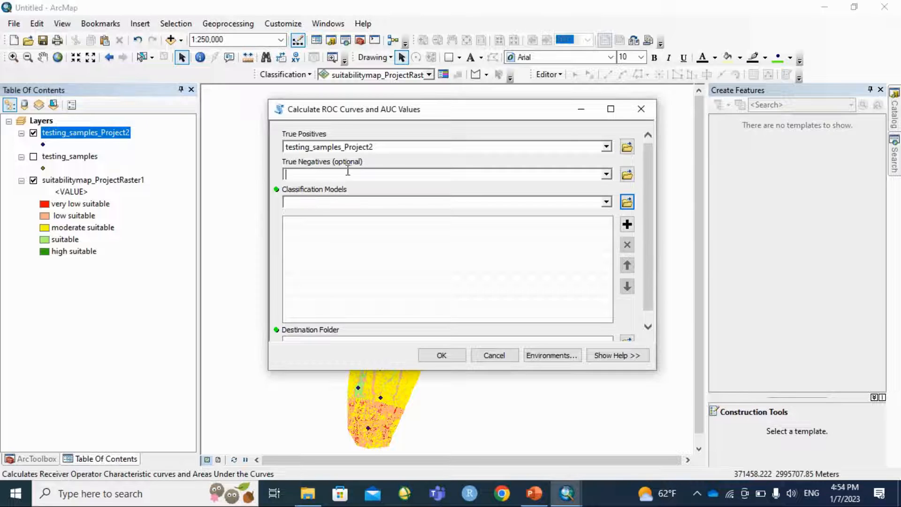
mouse_move(384, 169)
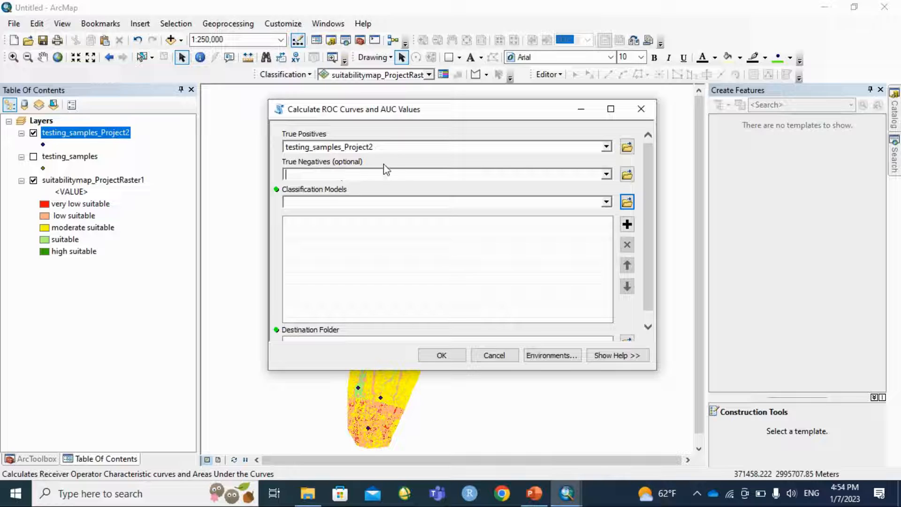
mouse_move(356, 218)
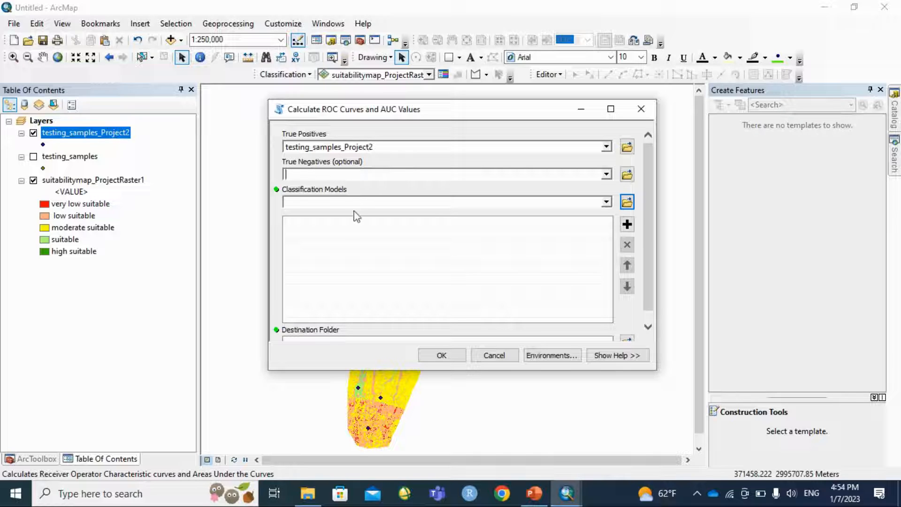
click(92, 180)
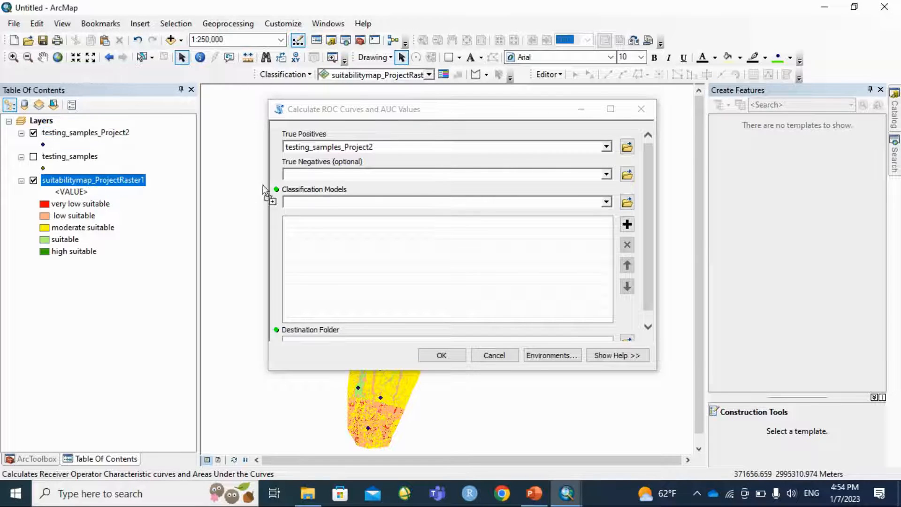
click(626, 224)
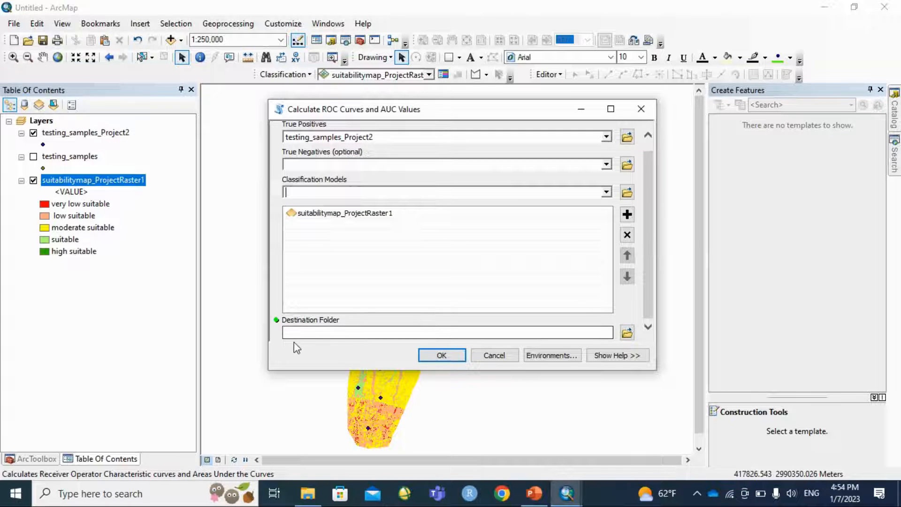
Set the ROC destination to Desktop > Auc surve generator > AUC and run the calculation.
click(627, 332)
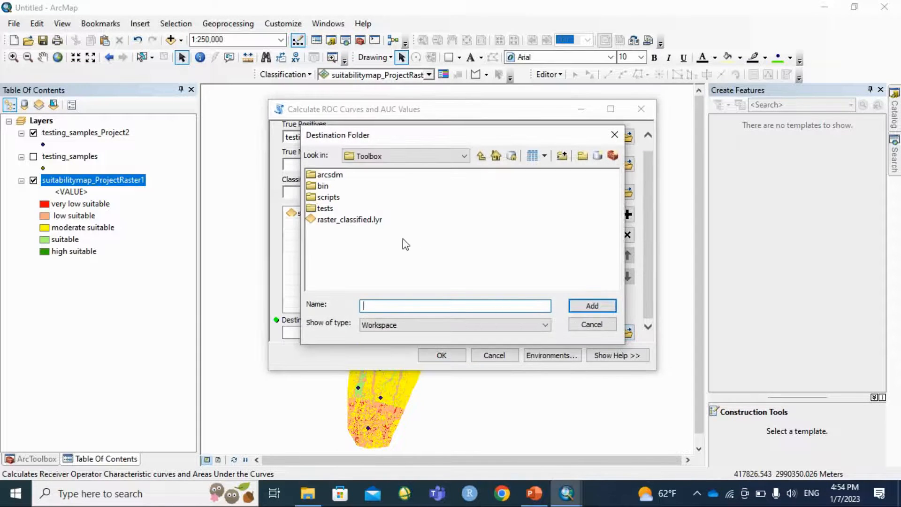
click(462, 156)
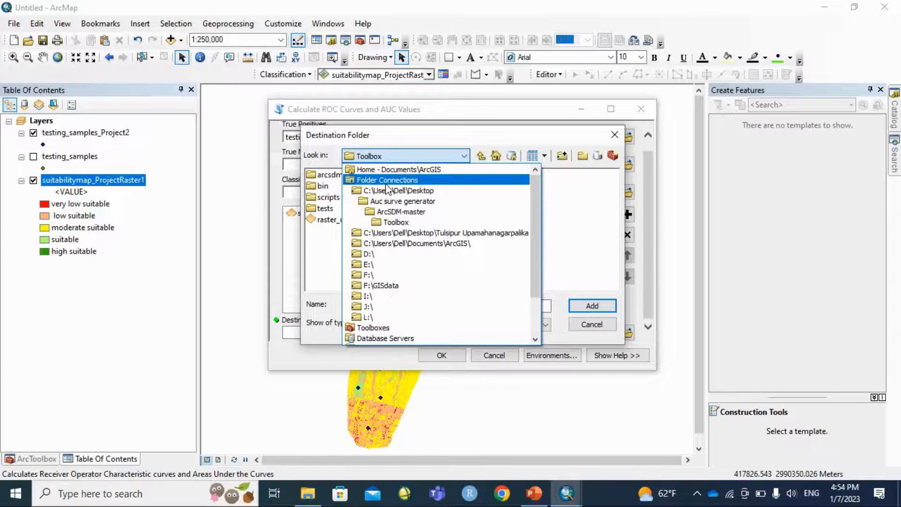
click(402, 190)
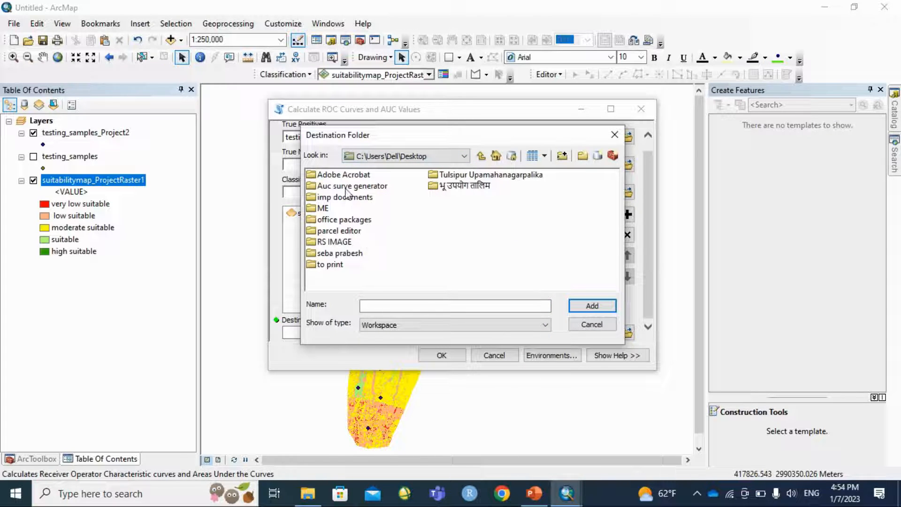
double_click(352, 186)
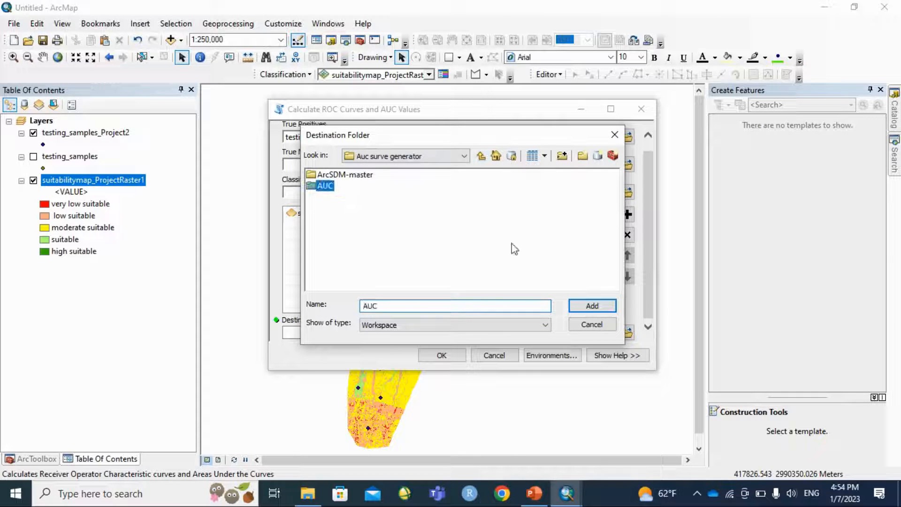
click(592, 305)
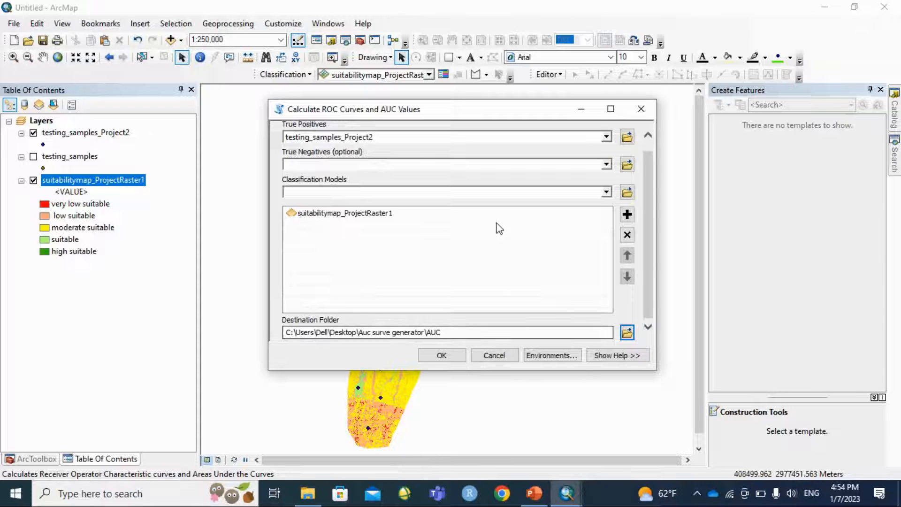
click(441, 356)
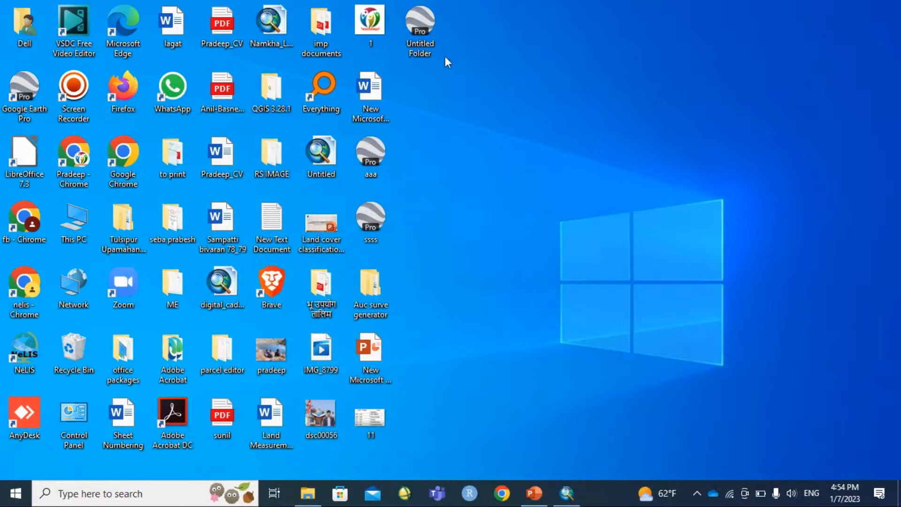
Browse into Auc surve generator > AUC and select the results PNG image.
double_click(370, 284)
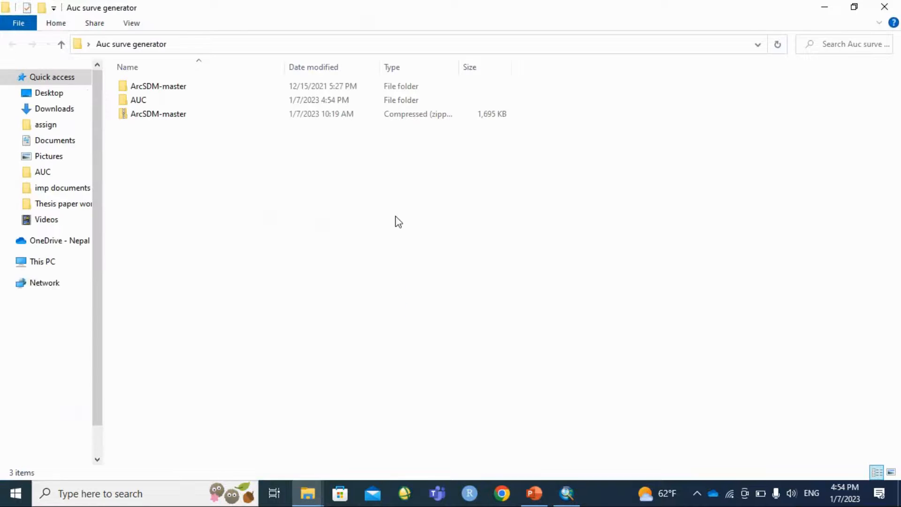
double_click(138, 100)
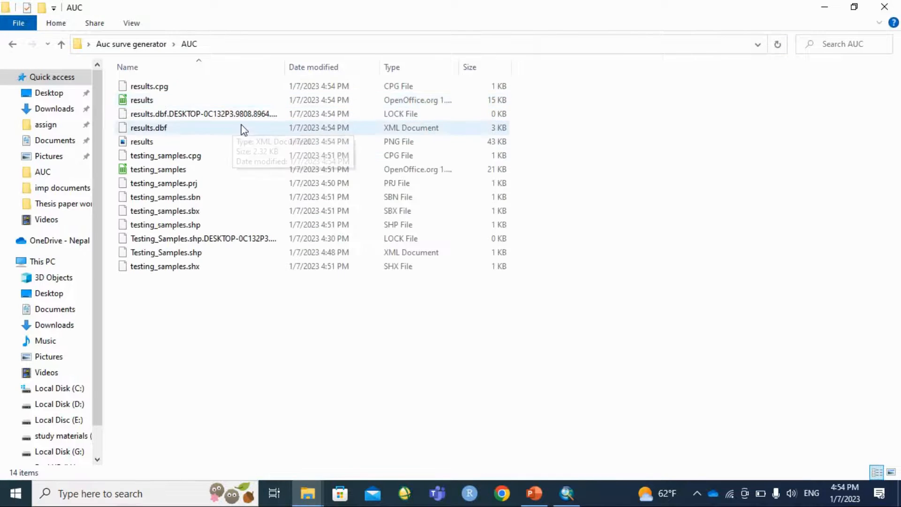
click(141, 142)
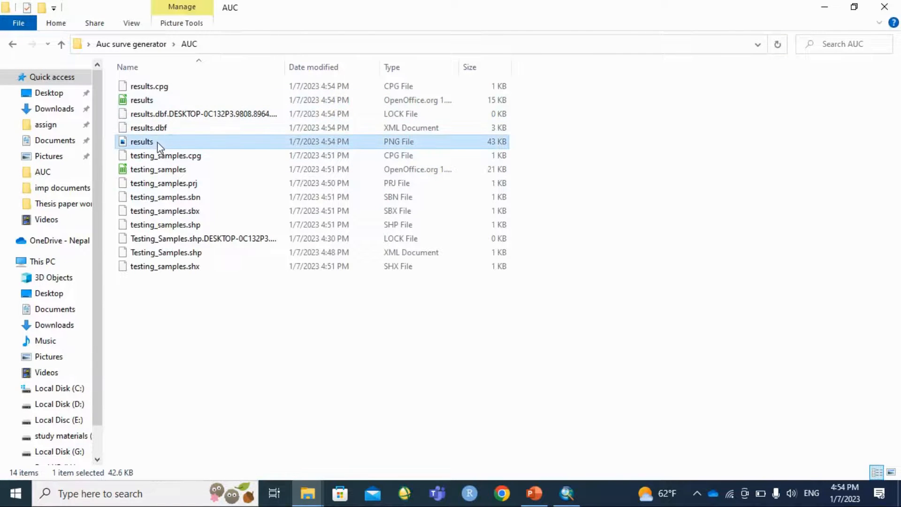
View results.png showing the ROC curve with AUC 0.807, then close Photos.
double_click(142, 141)
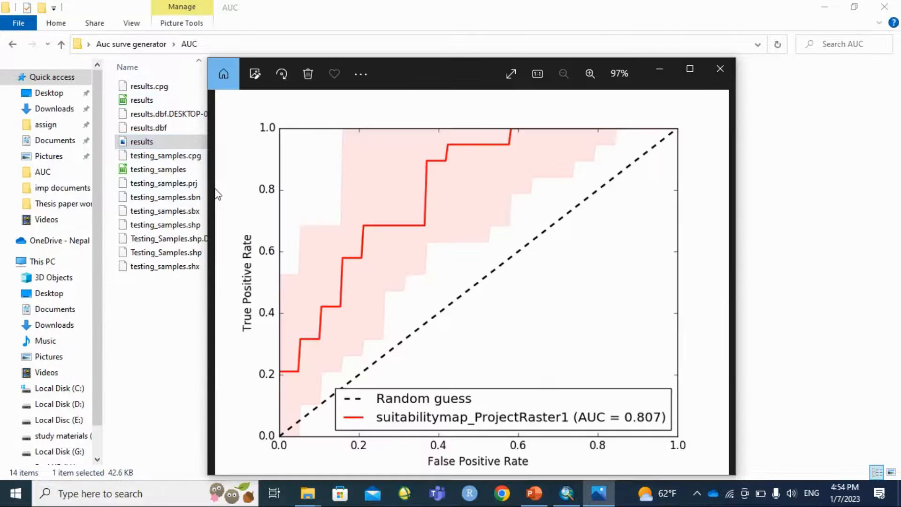
mouse_move(391, 215)
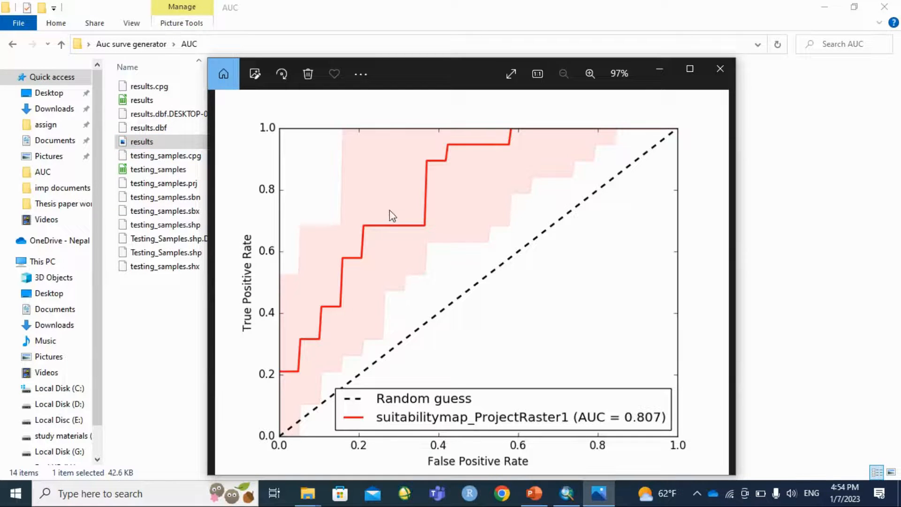
mouse_move(625, 424)
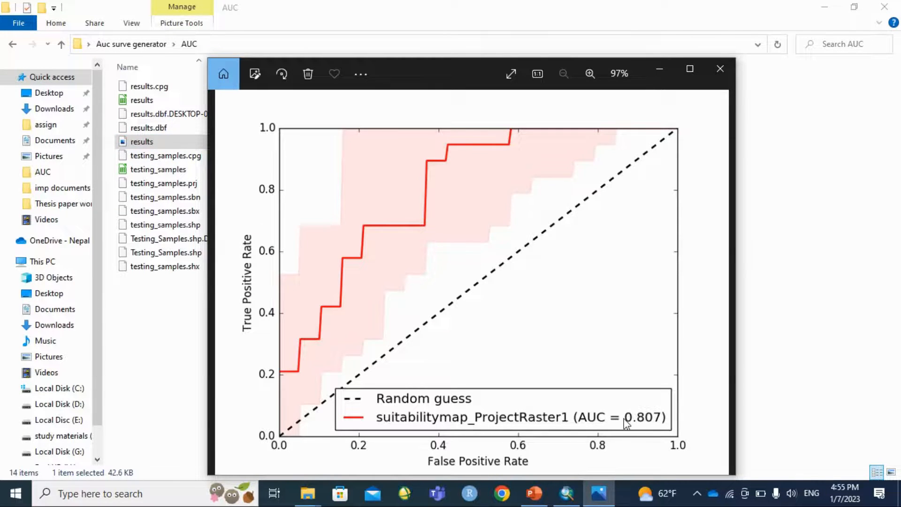
mouse_move(341, 410)
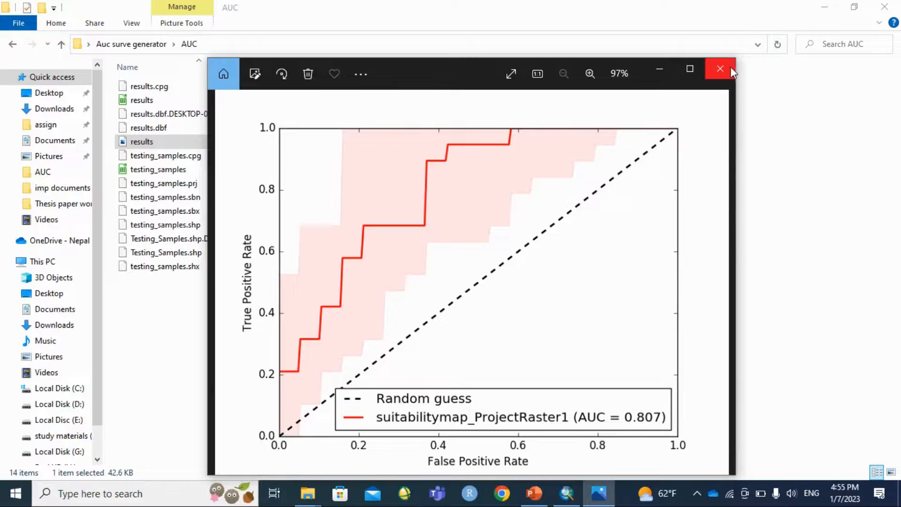
click(720, 68)
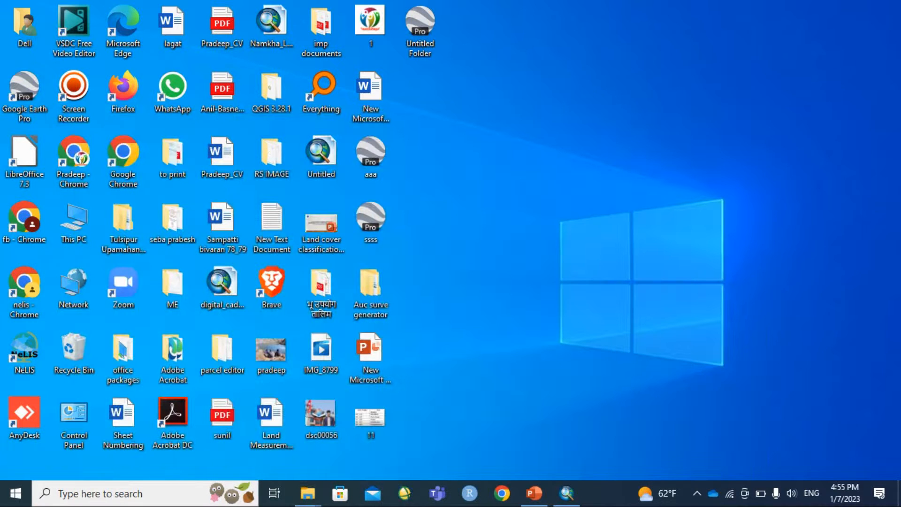
click(696, 494)
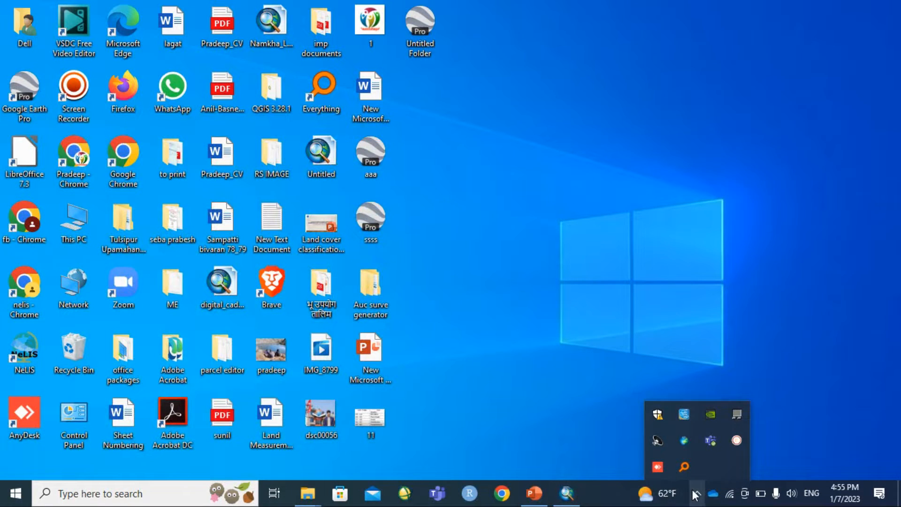